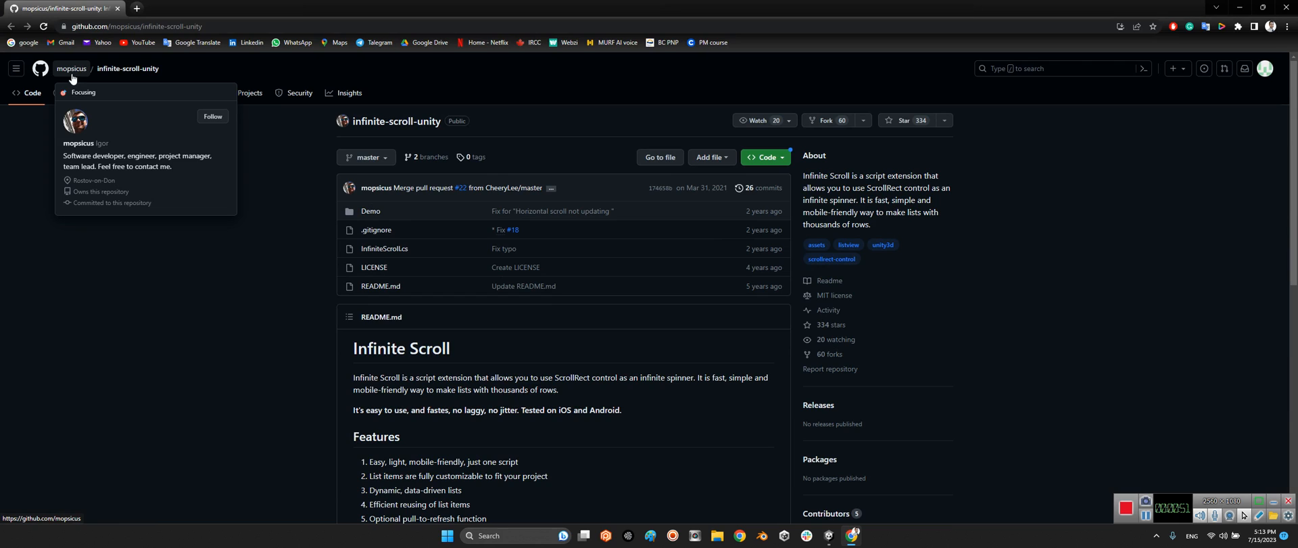
mouse_move(749, 268)
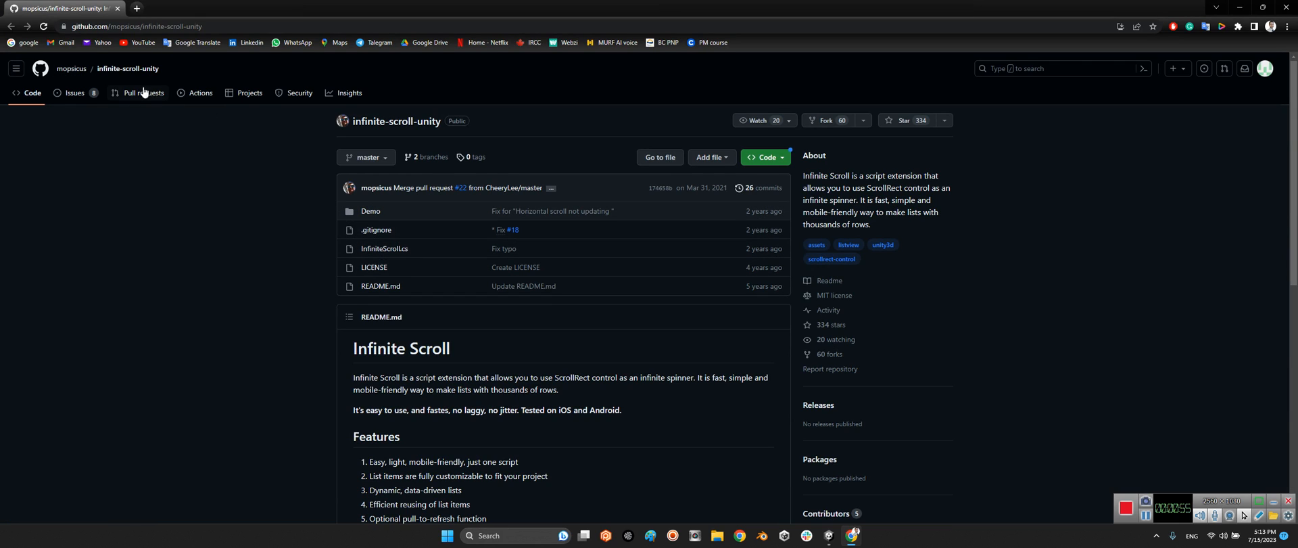
mouse_move(127, 69)
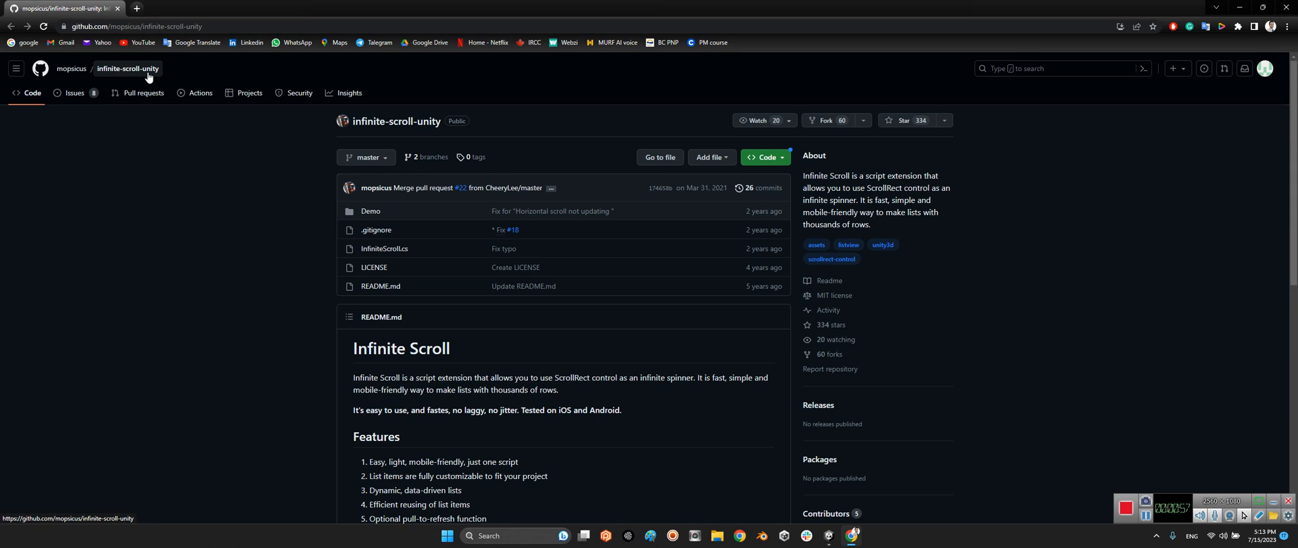
Step: Check the repository's Code download options, then enter its Demo folder
click(763, 157)
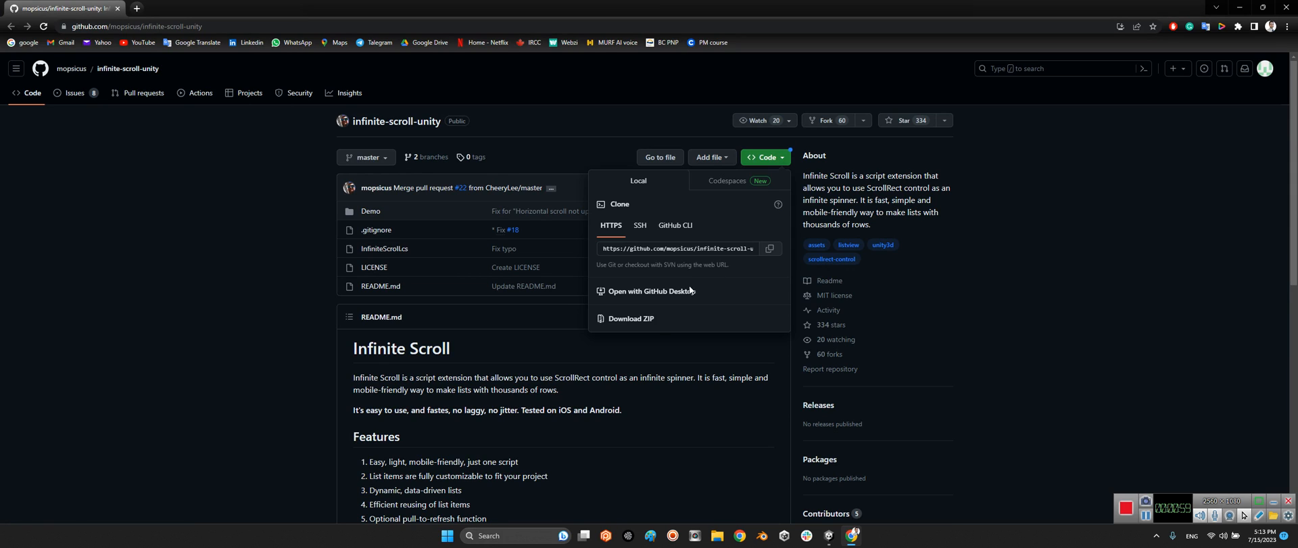
click(763, 157)
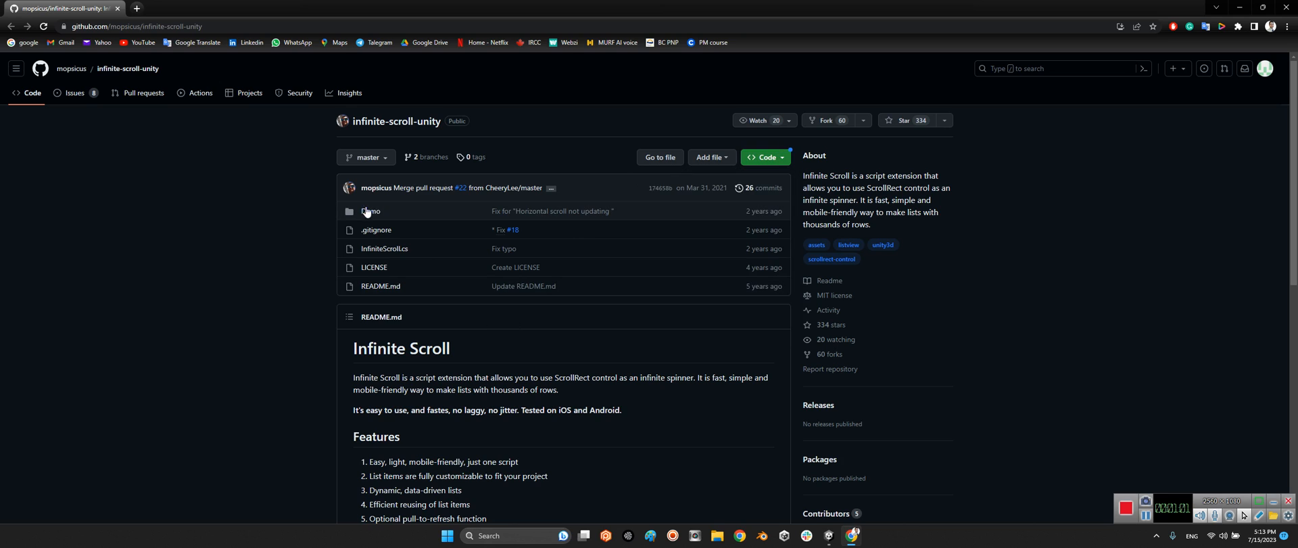
click(370, 211)
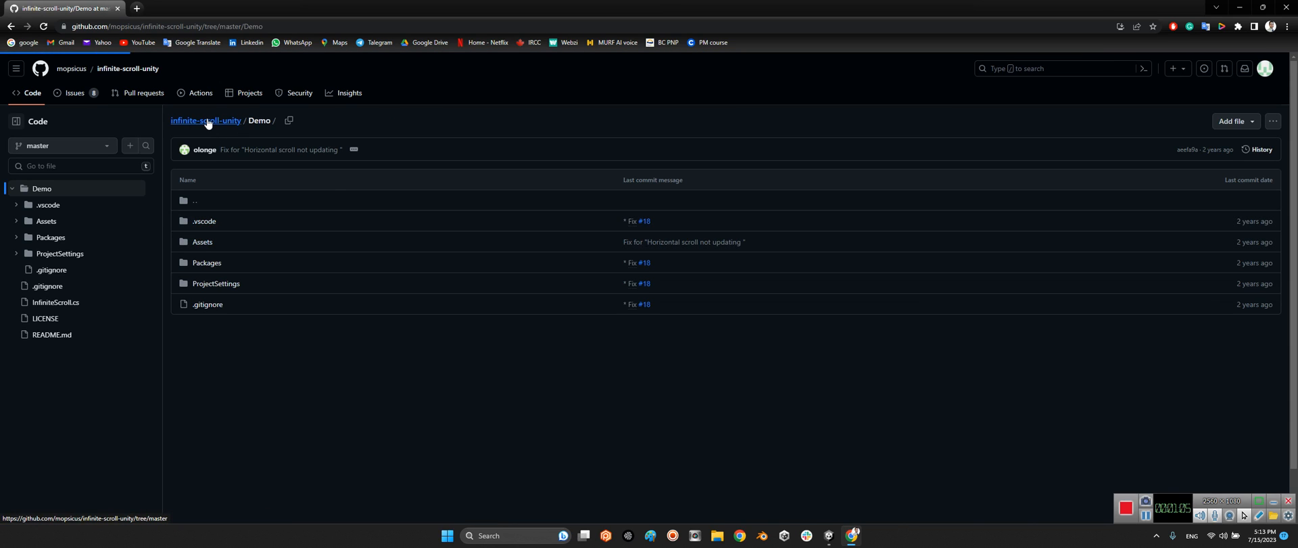
Step: Switch to Unity and load the Demo1 scene from the Infinite Scroll Scenes folder
click(206, 120)
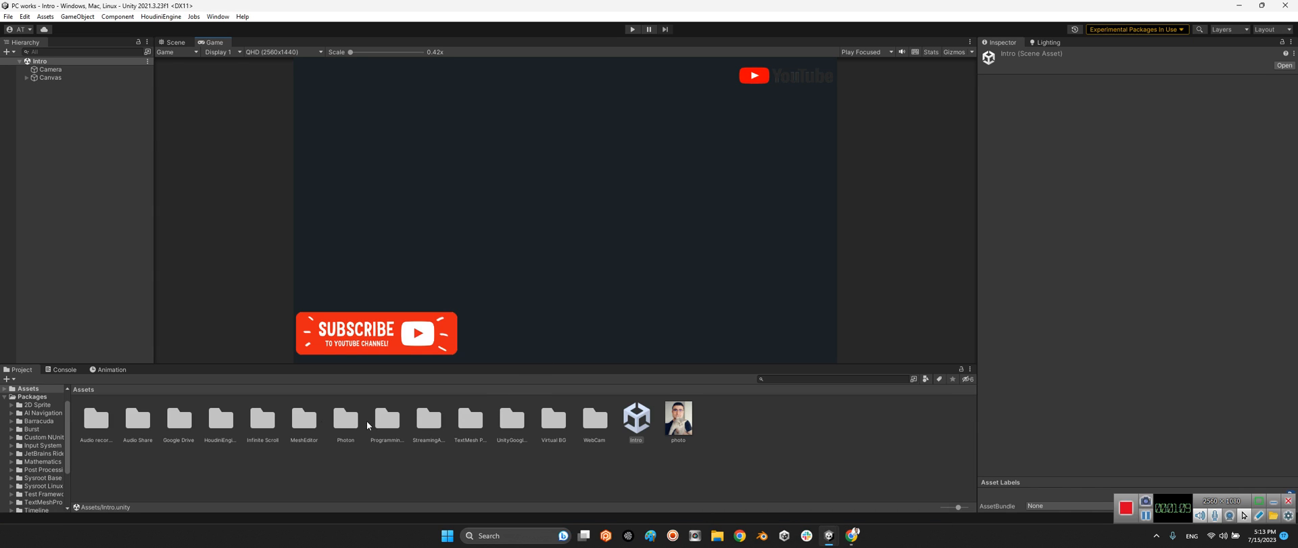
click(261, 418)
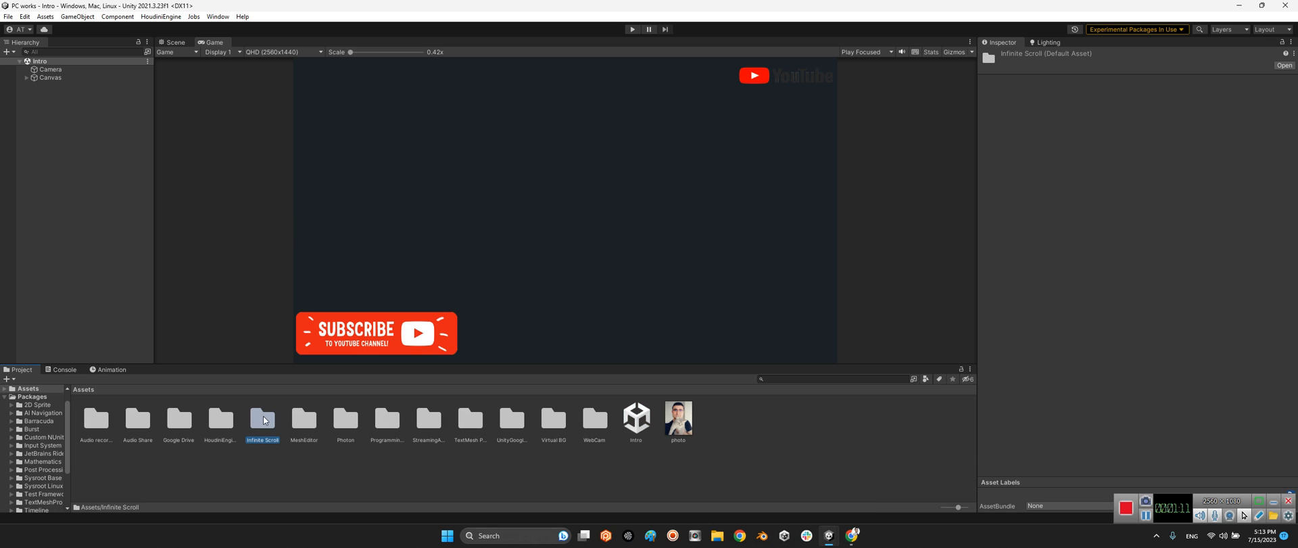
double_click(261, 416)
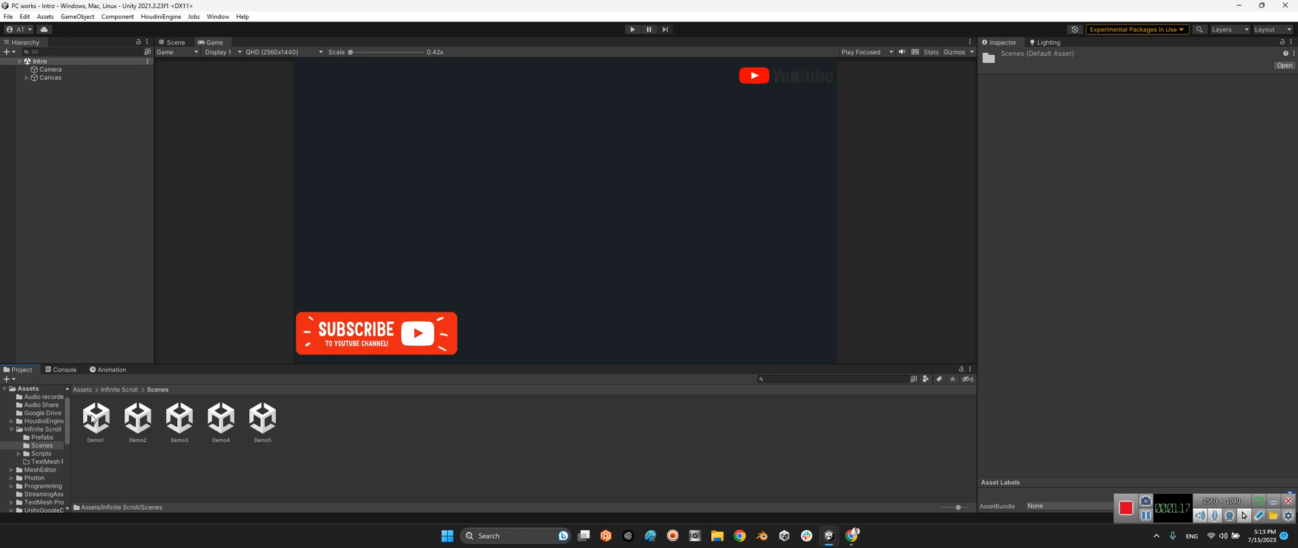
double_click(95, 417)
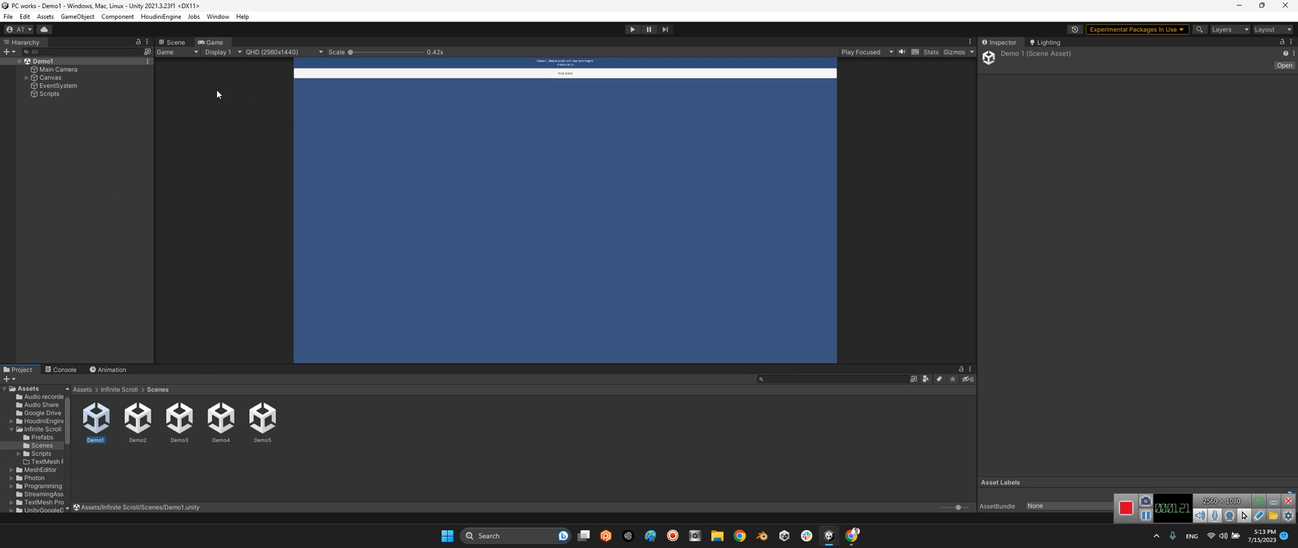
Step: Set the Game view to Free Aspect and enter play mode
click(284, 51)
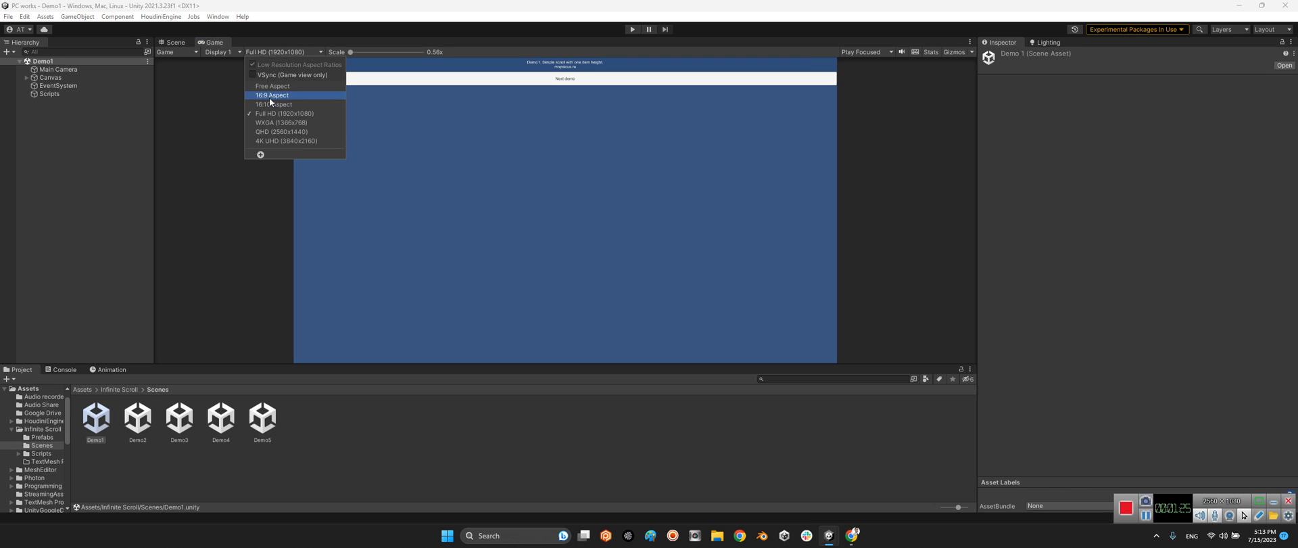
click(272, 85)
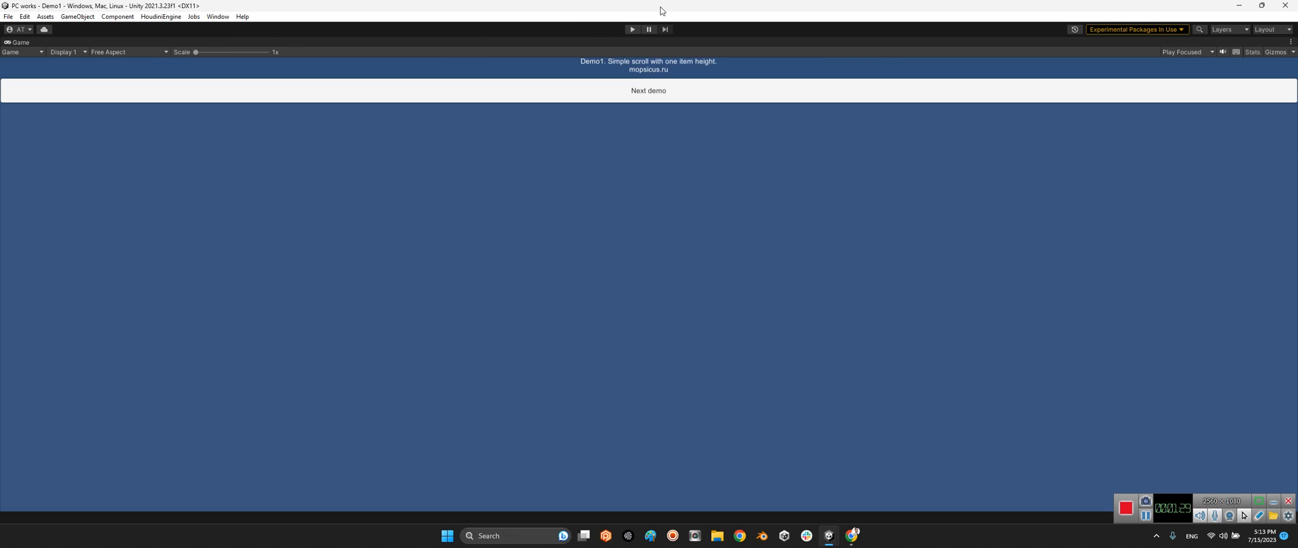
click(631, 28)
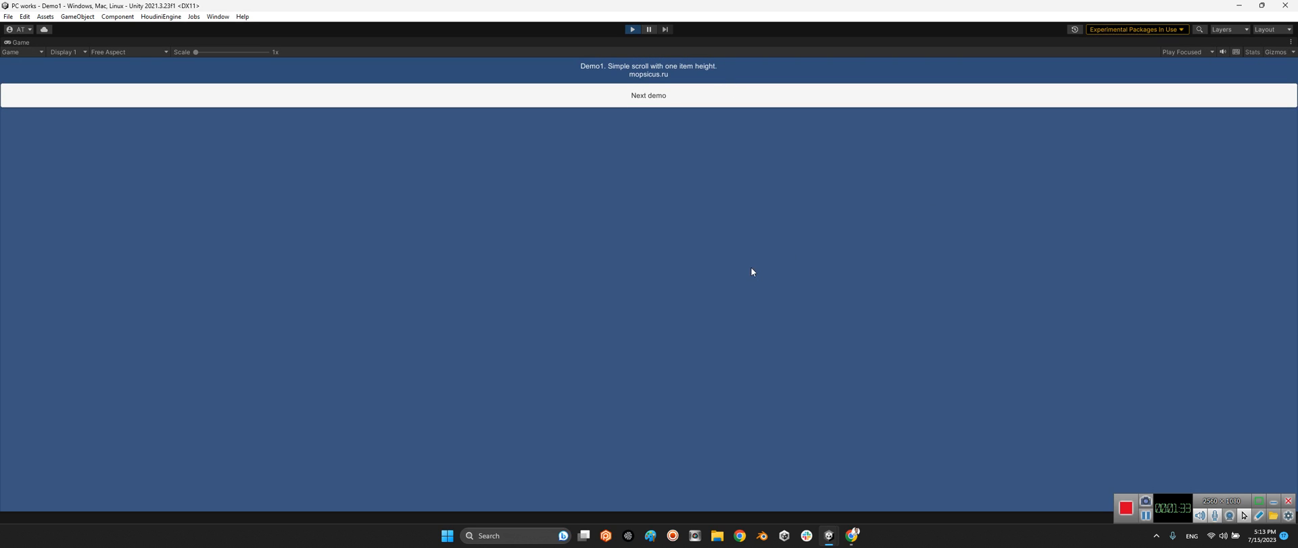
Step: Scroll the running infinite list down past item 95
click(647, 95)
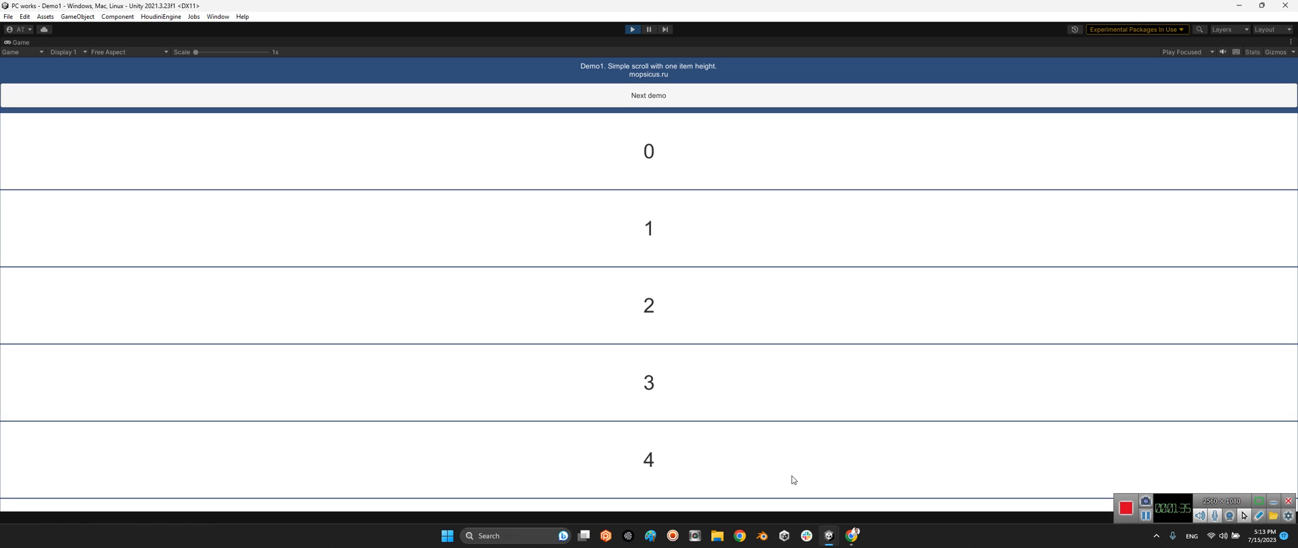
scroll(down, 3)
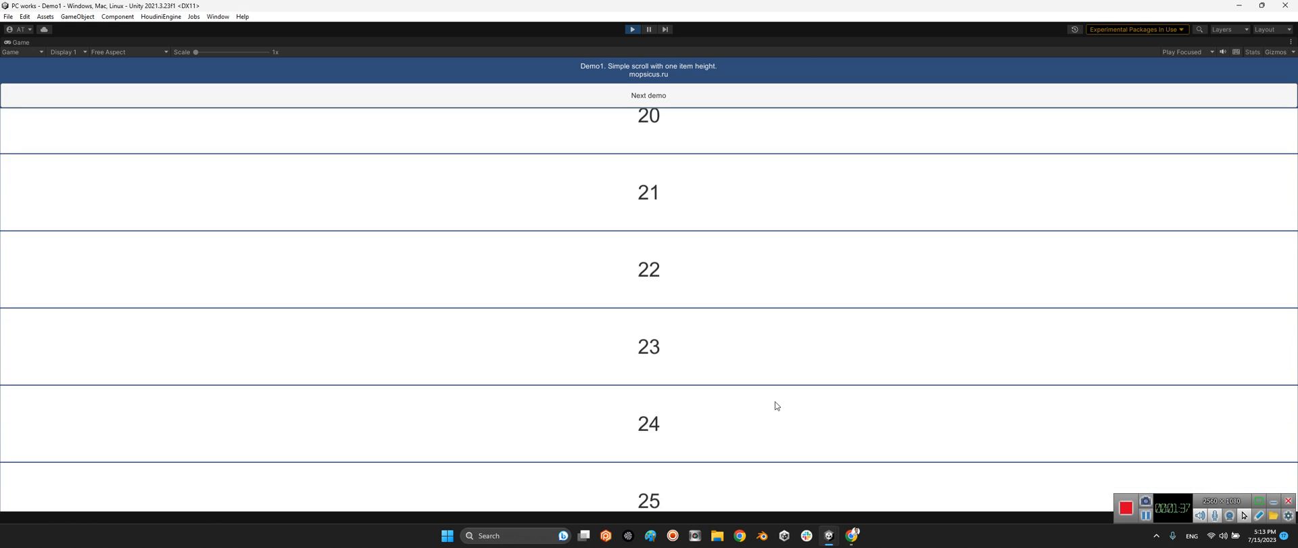
scroll(down, 3)
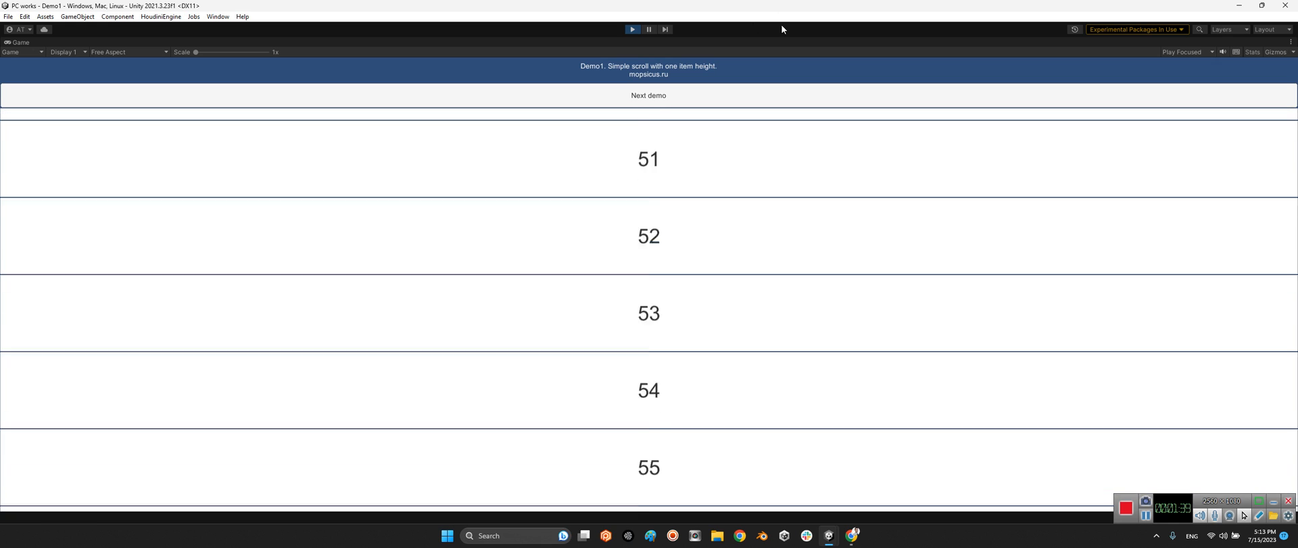
scroll(down, 3)
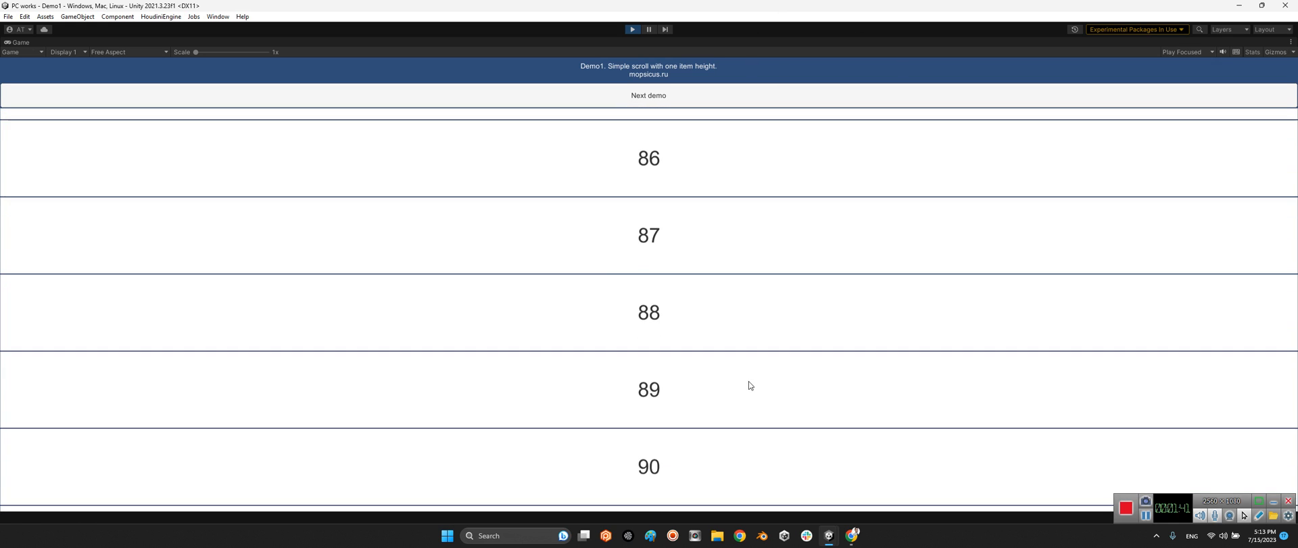
scroll(down, 3)
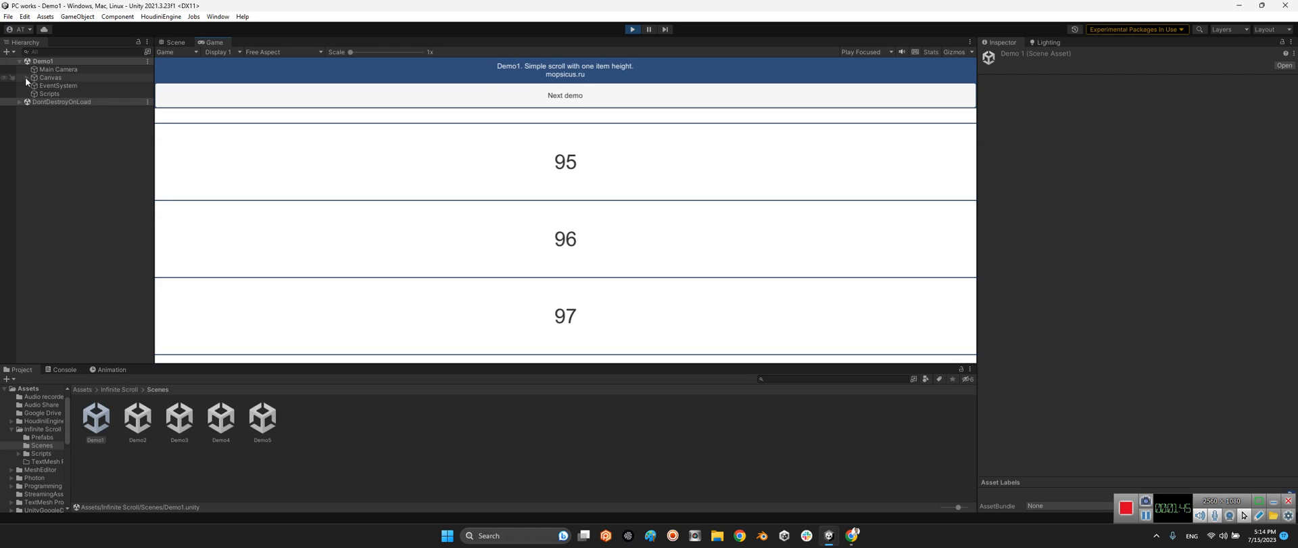
Step: Inspect a generated list item under Canvas > Scroll View > Content, then stop play mode
click(27, 78)
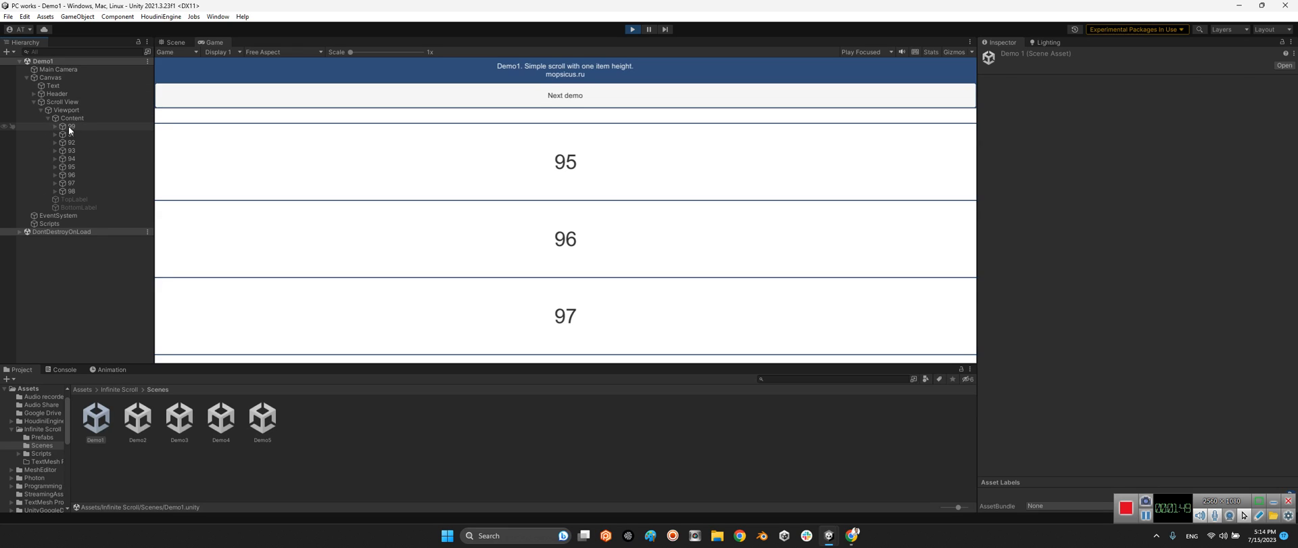
click(72, 128)
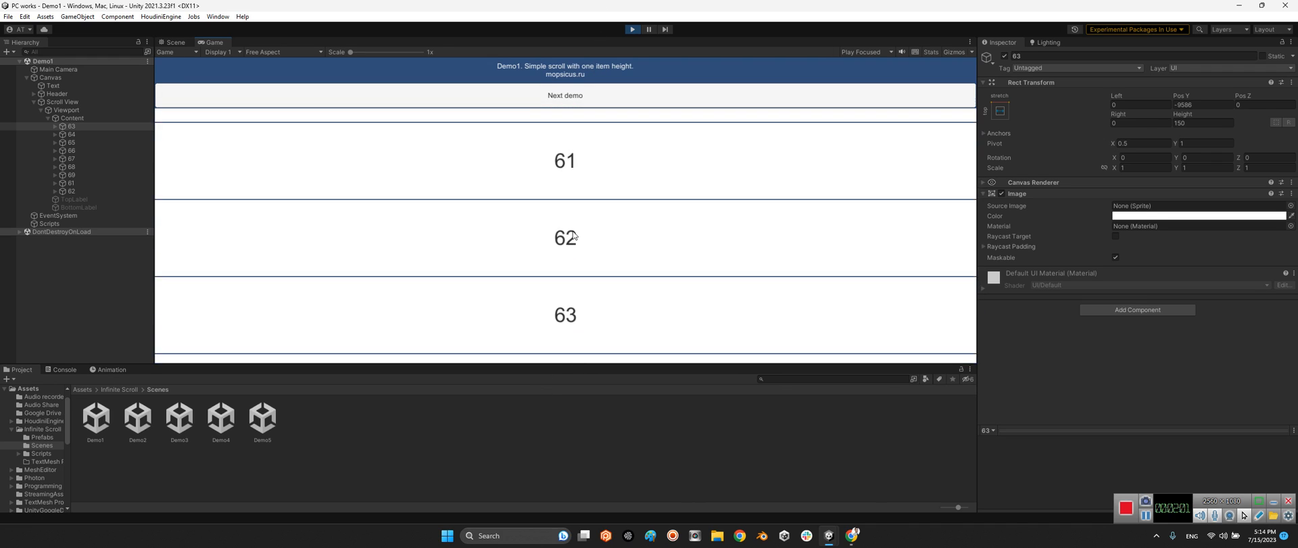
scroll(down, 3)
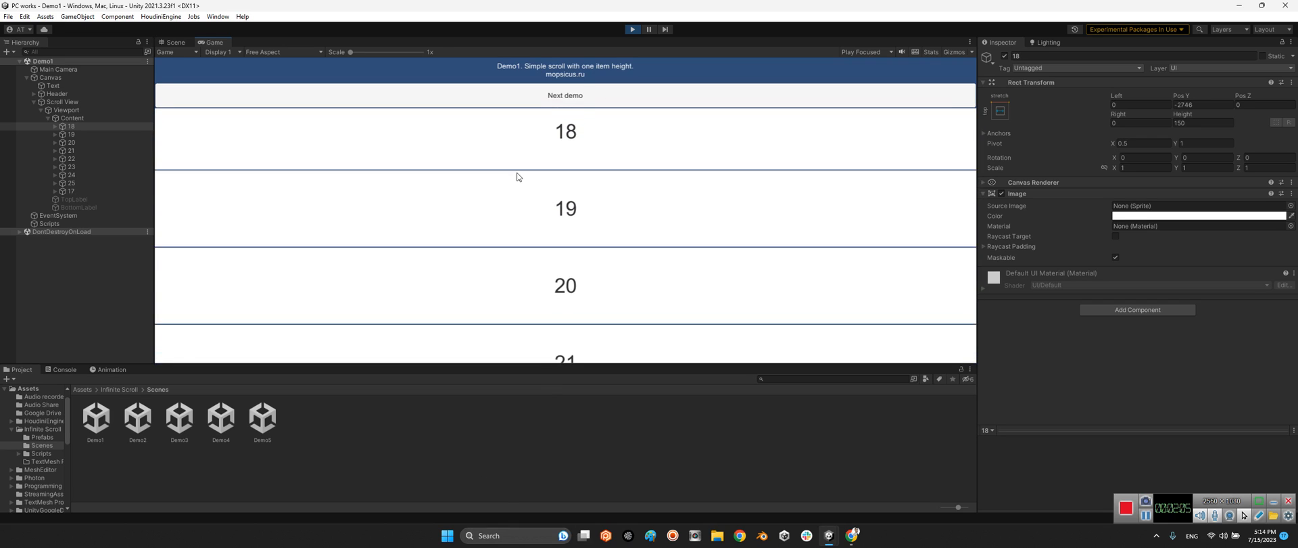
click(633, 28)
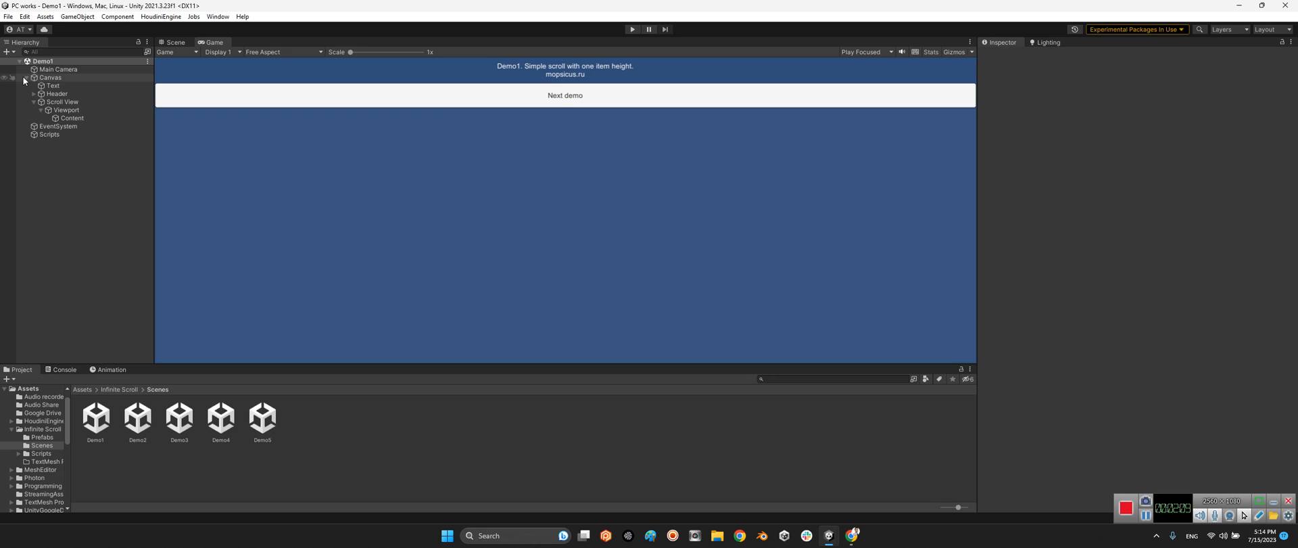
Step: Select the Scripts object to show the Demo1 script's Count of 100 in the Inspector
click(50, 134)
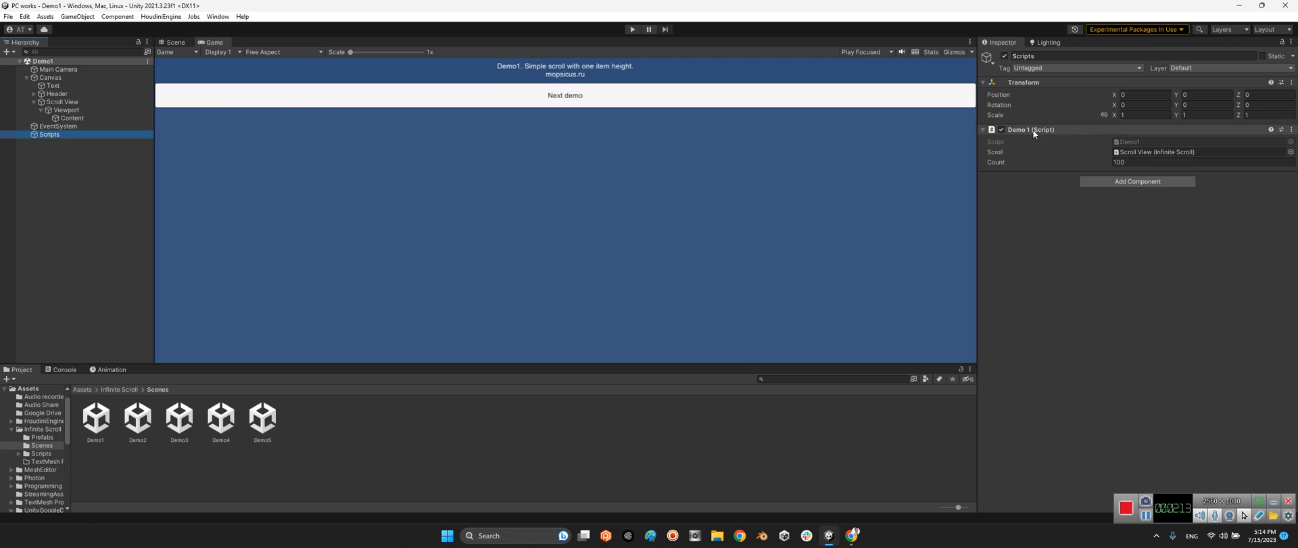
mouse_move(1046, 138)
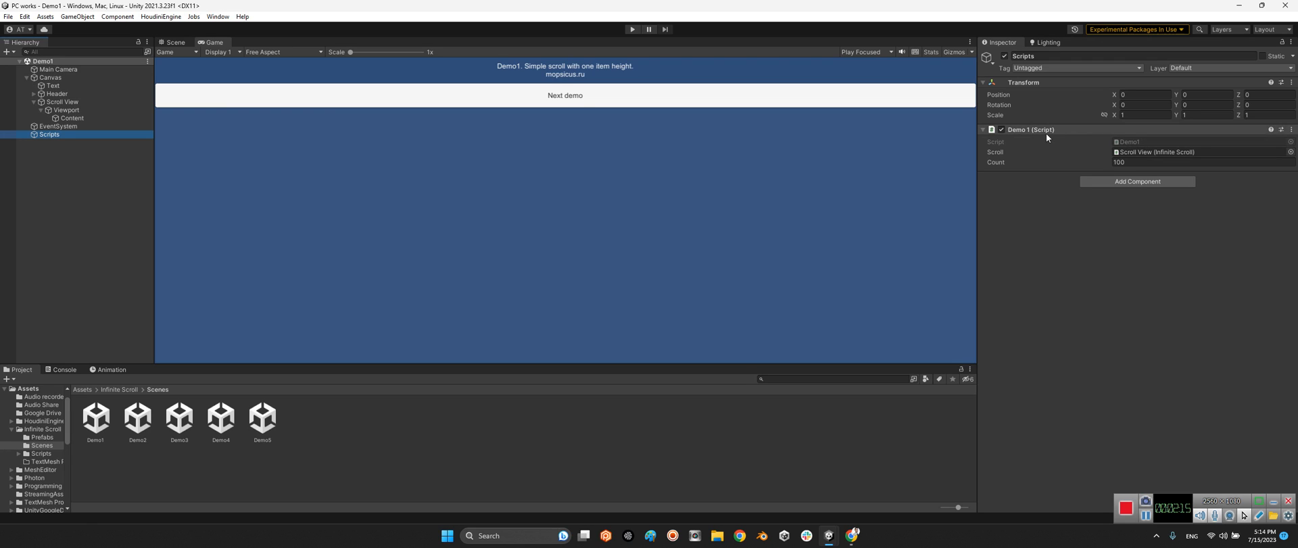
mouse_move(1066, 167)
text(200)
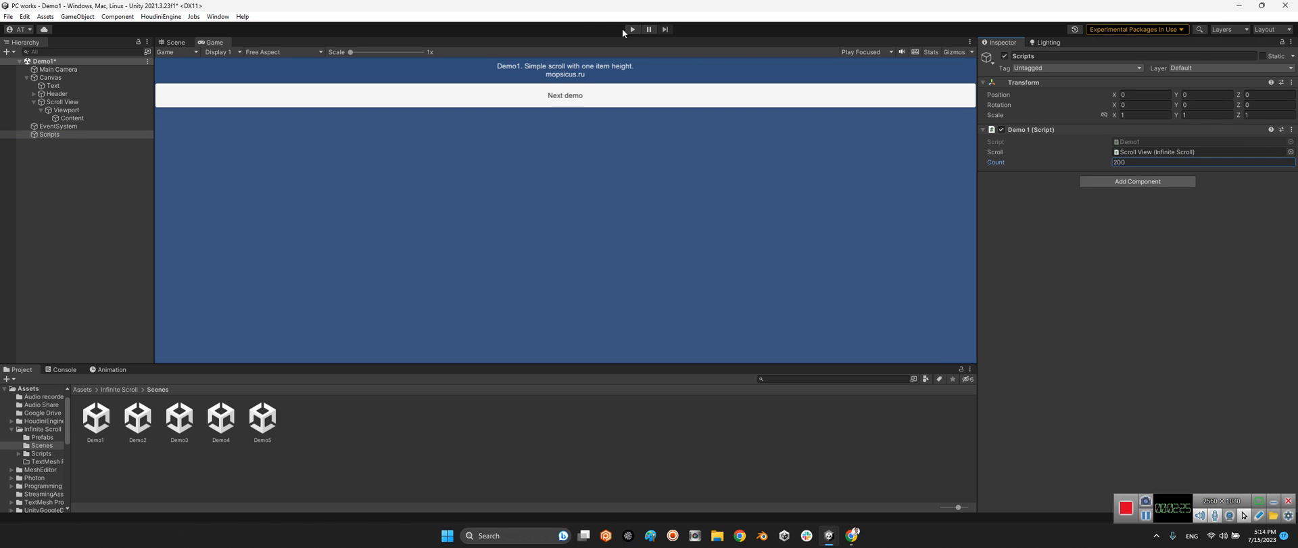
Step: Run Demo1 with count 200, scroll the list to item 199, and leave play mode
click(632, 29)
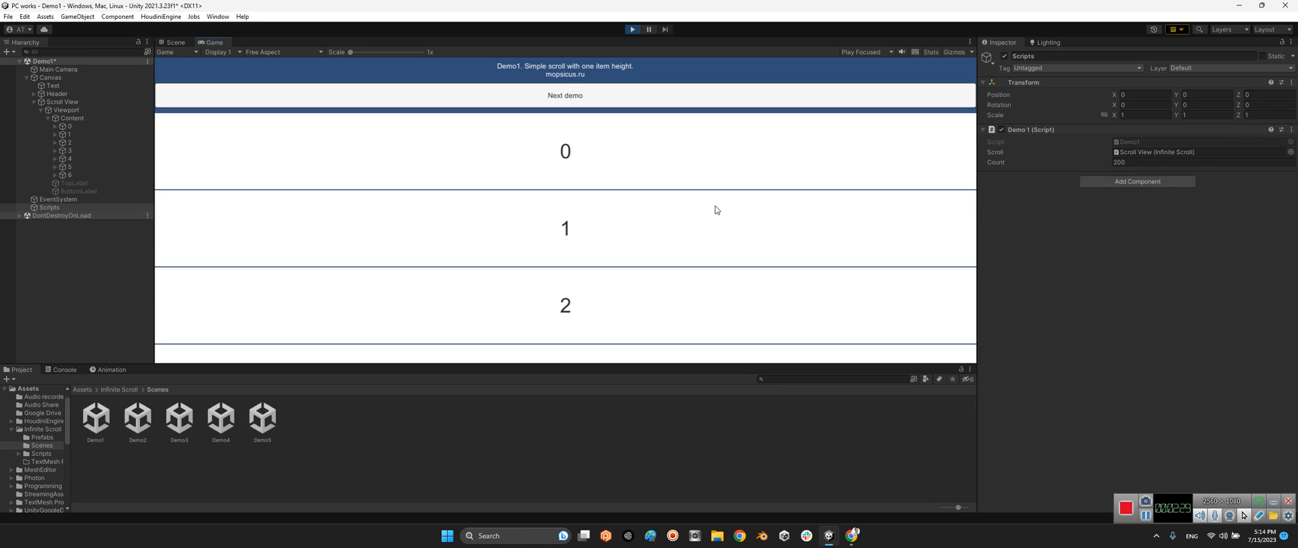
scroll(down, 3)
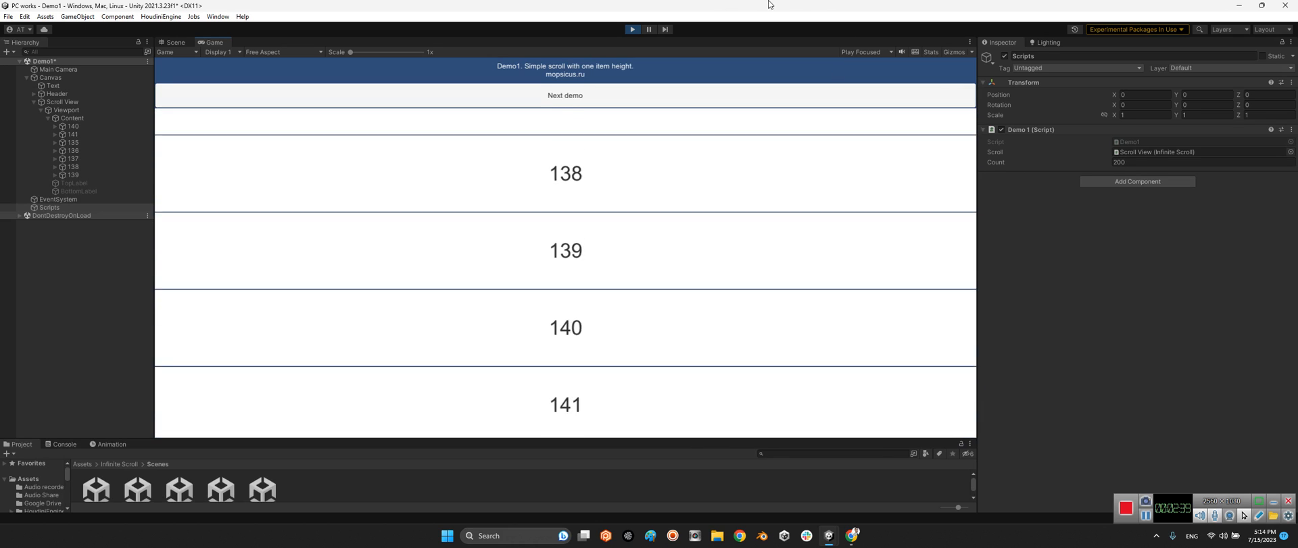
scroll(down, 3)
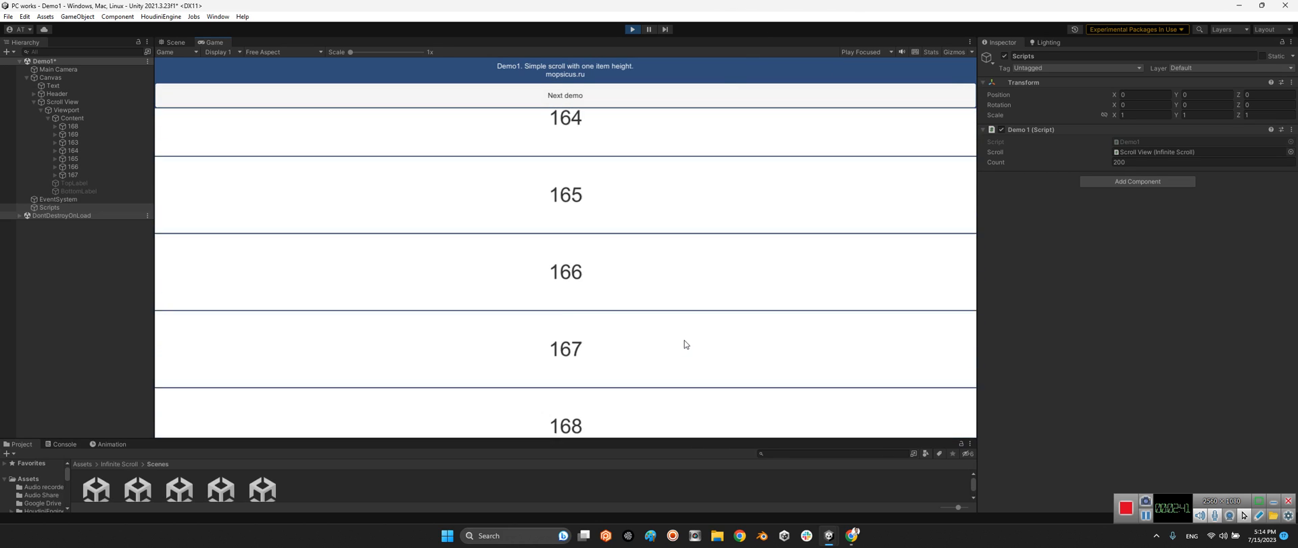
scroll(down, 3)
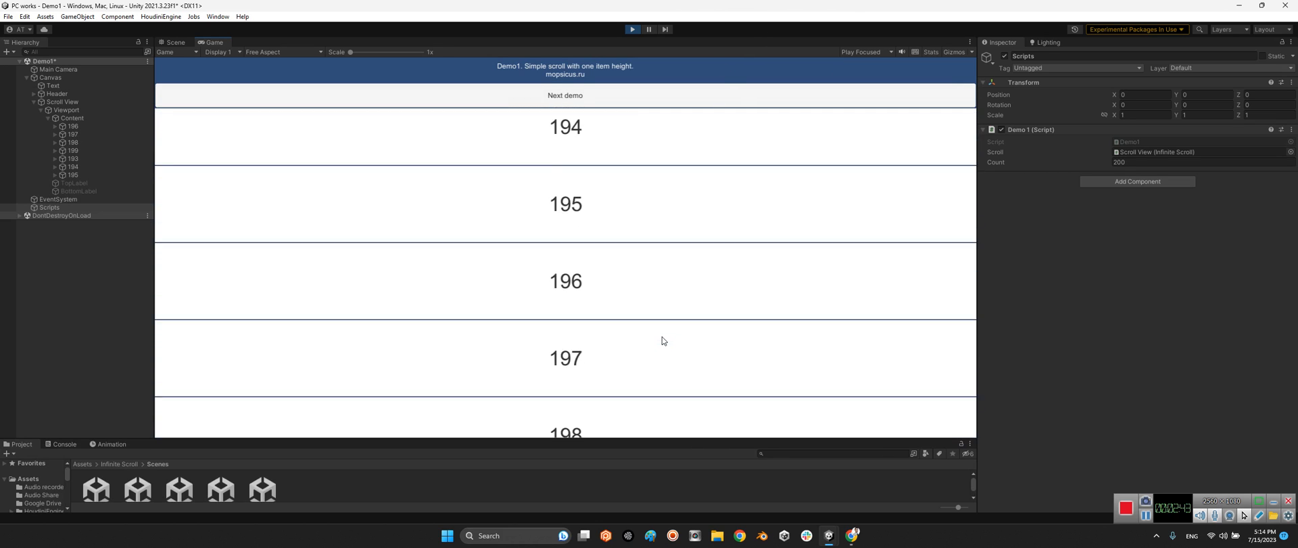
scroll(down, 3)
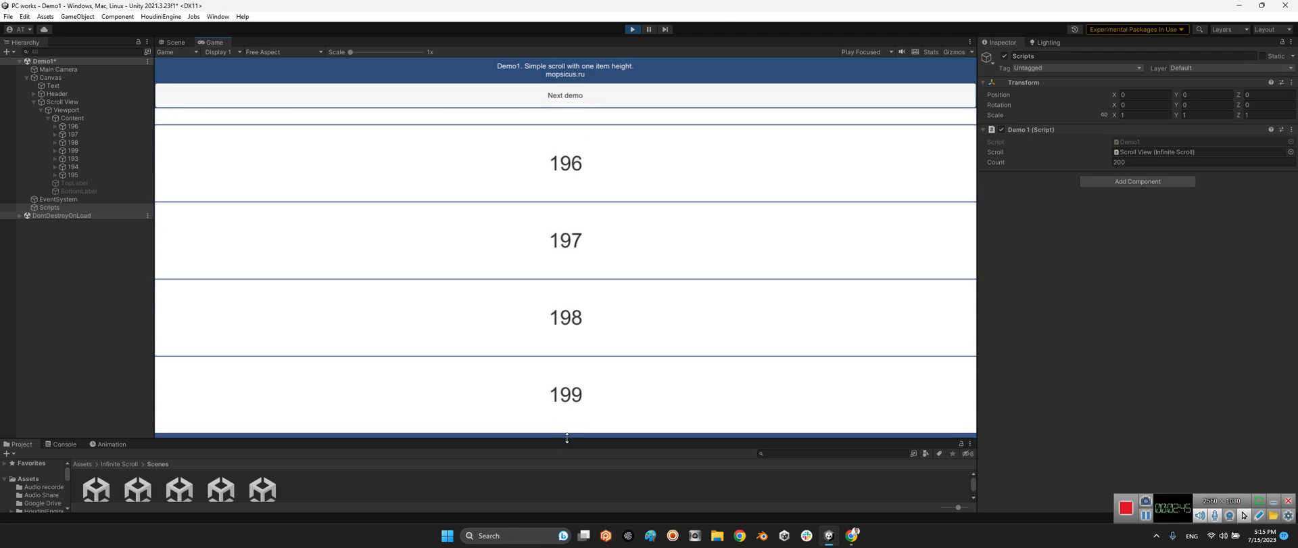
click(631, 28)
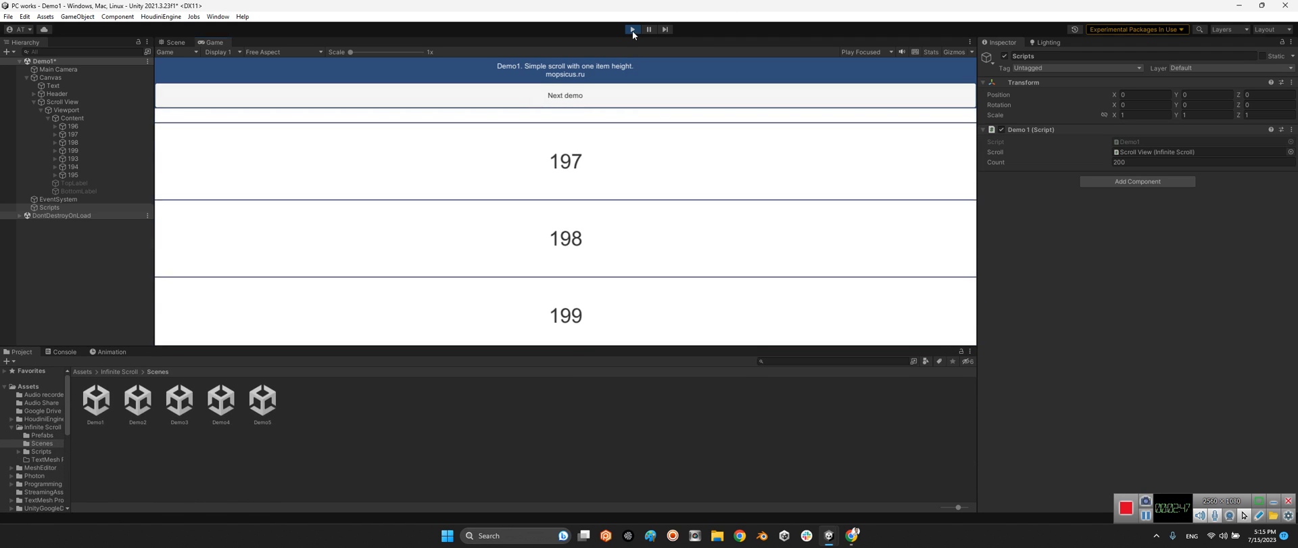
click(632, 28)
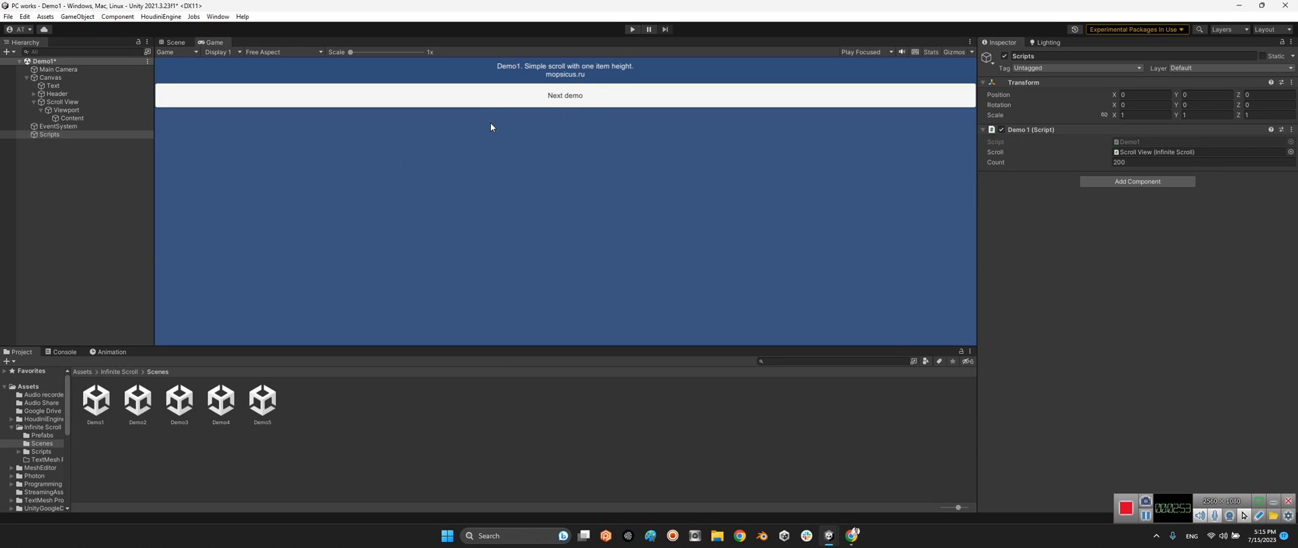
Step: Select Scroll View and open its Infinite Scroll component's ListItem prefab for editing
click(63, 102)
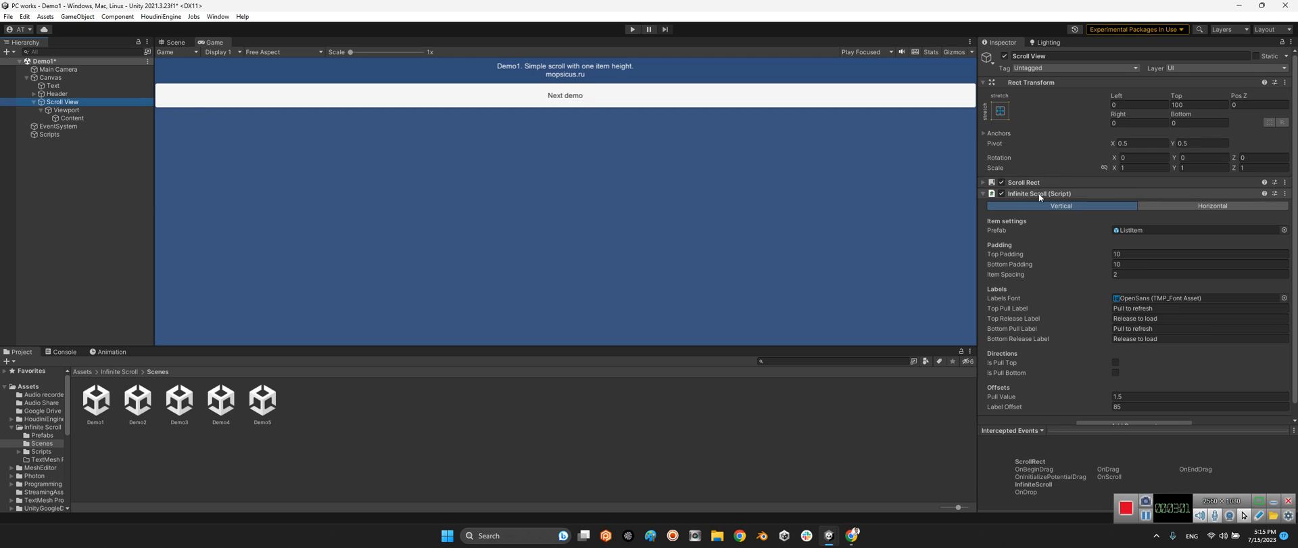
mouse_move(1107, 193)
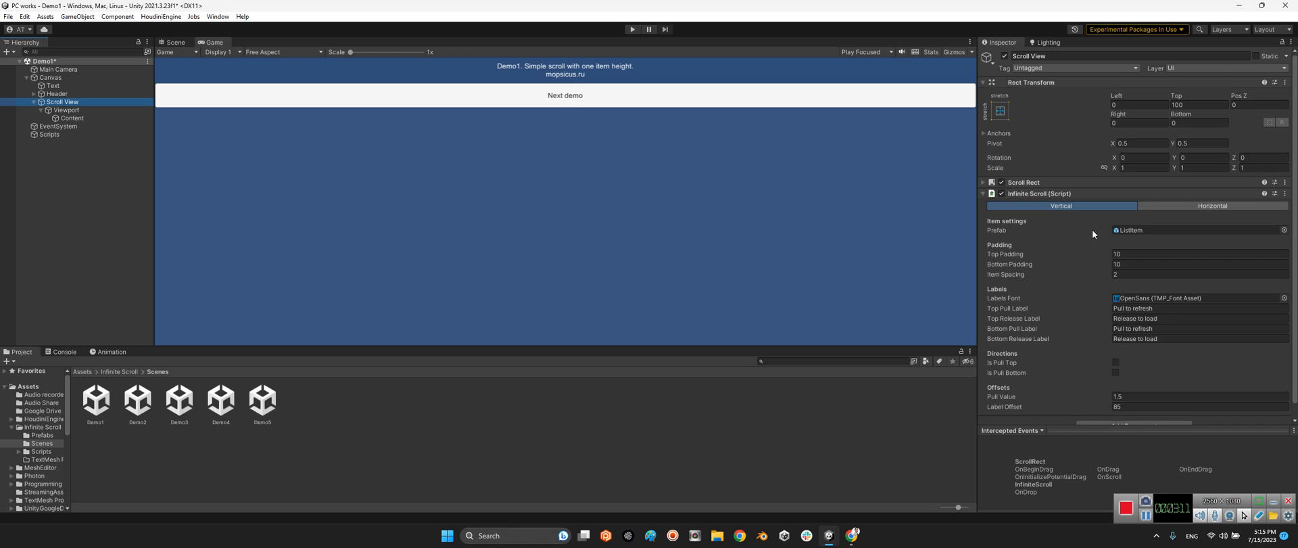
click(42, 436)
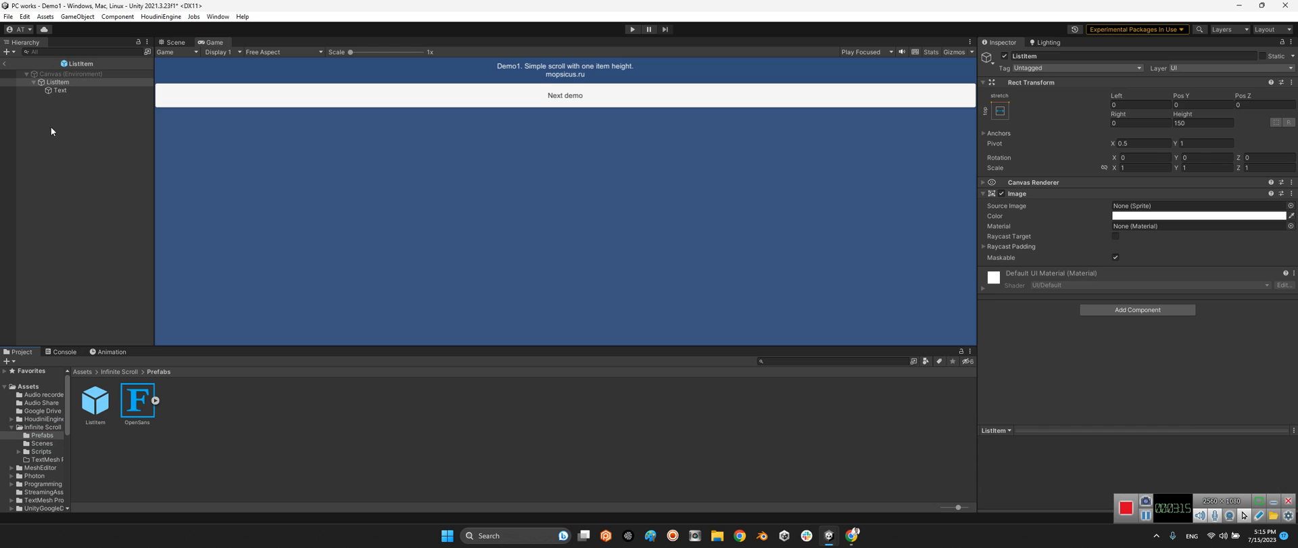
Step: View the ListItem prefab in the Scene, exit prefab mode, and reselect Scroll View in Demo1
click(175, 41)
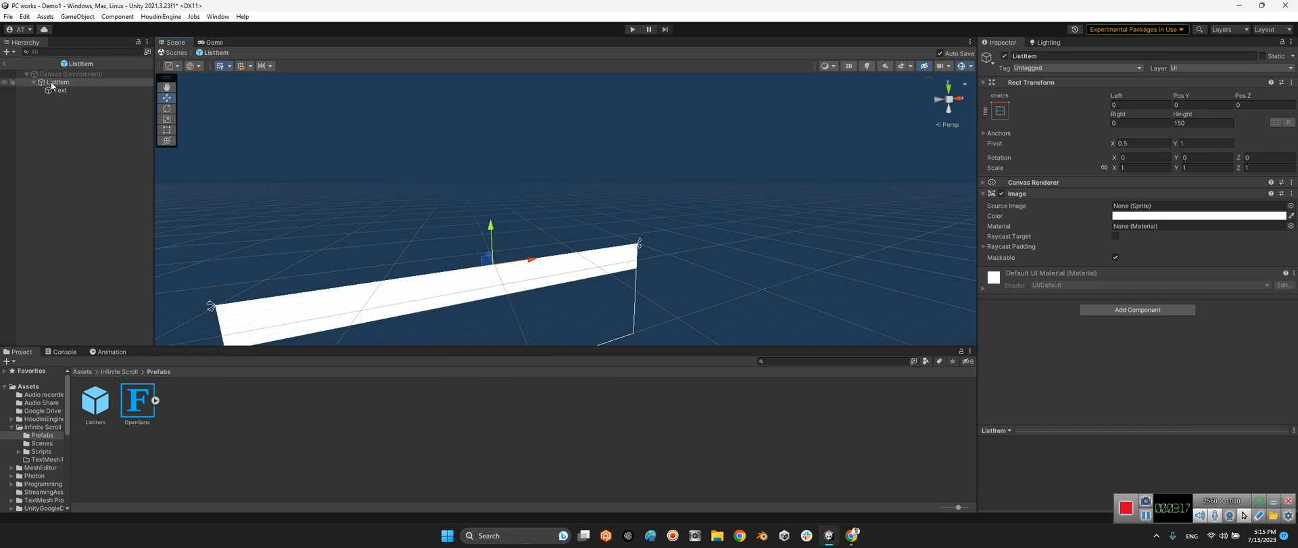
click(60, 91)
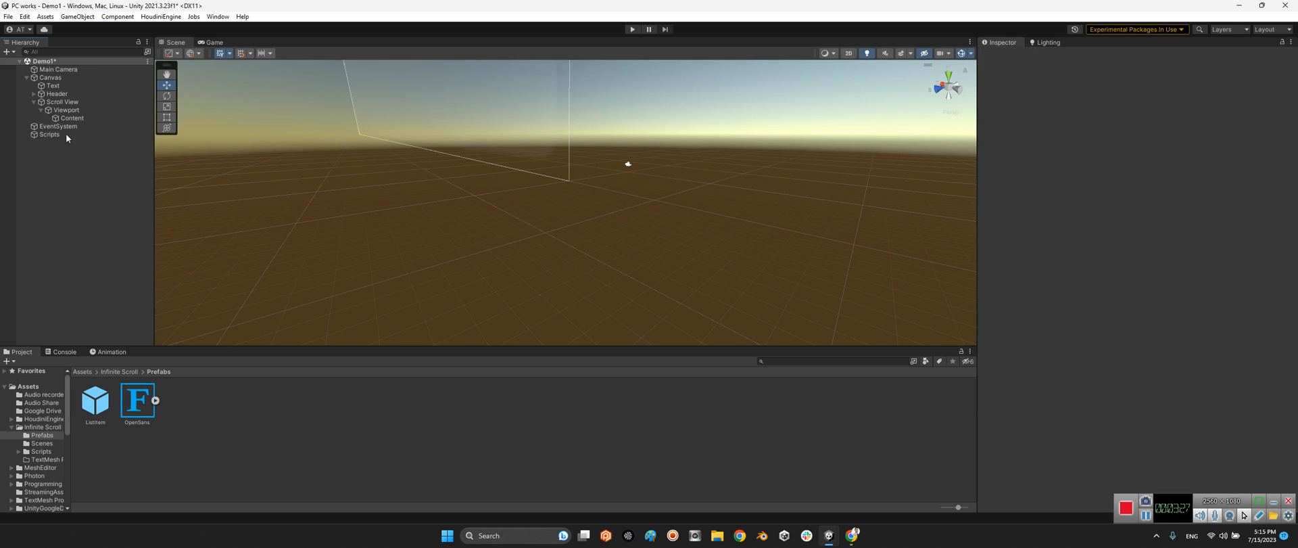
click(60, 101)
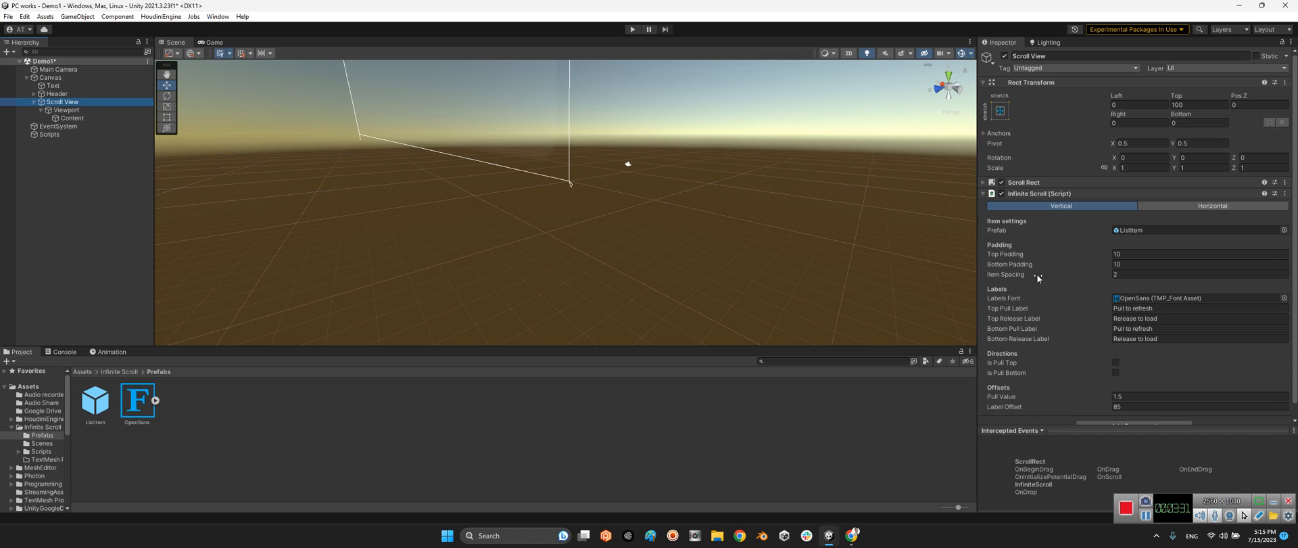
mouse_move(1010, 279)
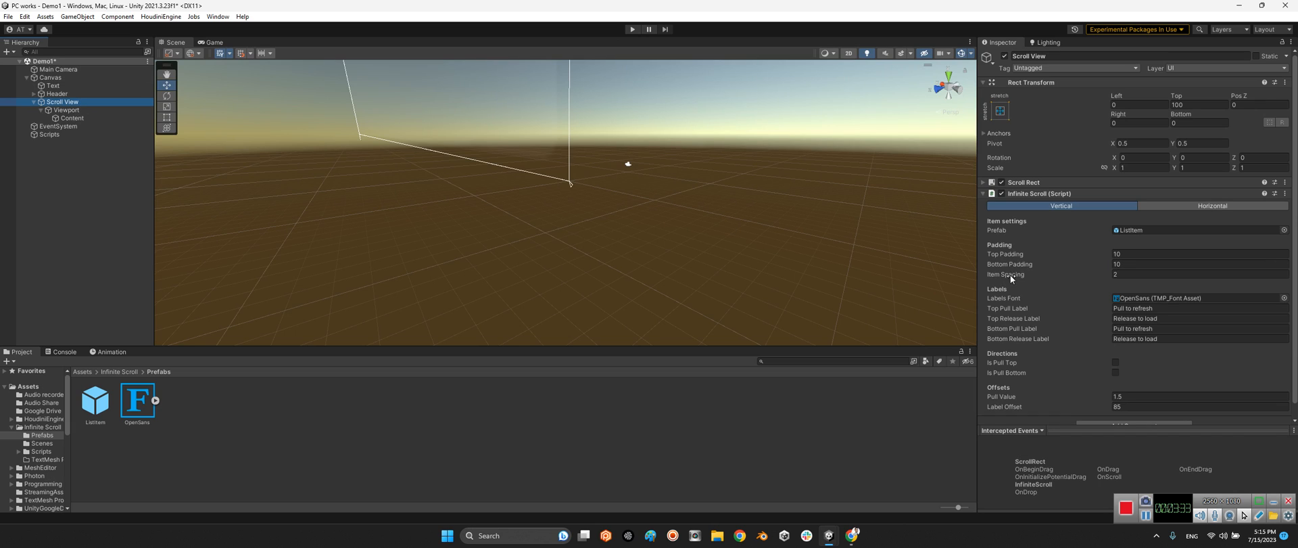
mouse_move(1009, 265)
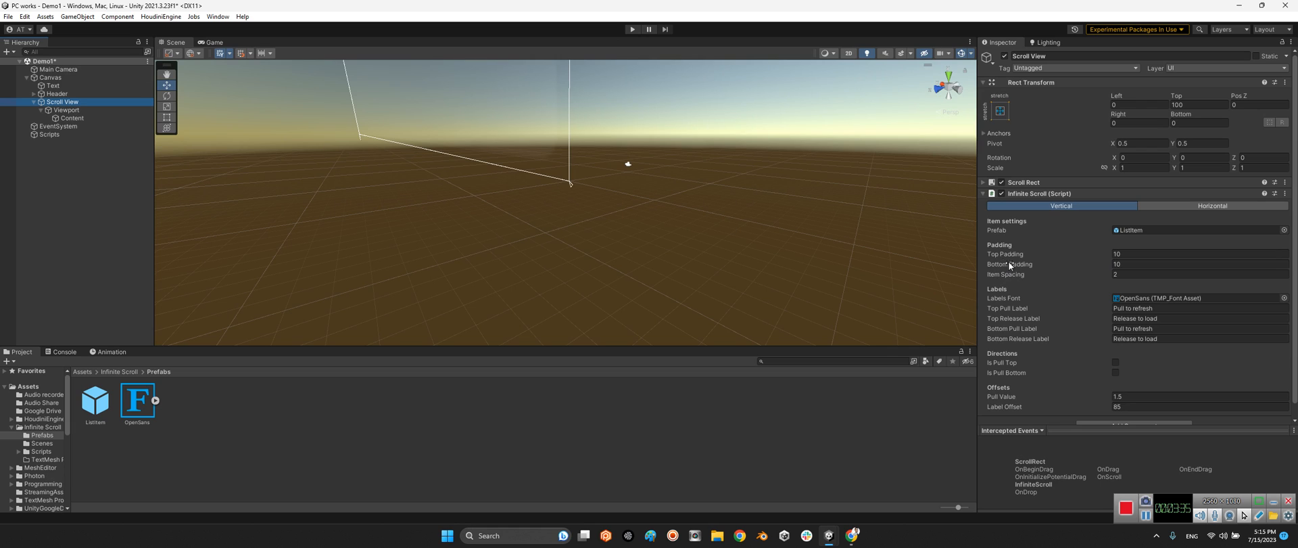
Step: Switch to the Game view and begin editing the Infinite Scroll Item Spacing field (currently 2)
click(1198, 328)
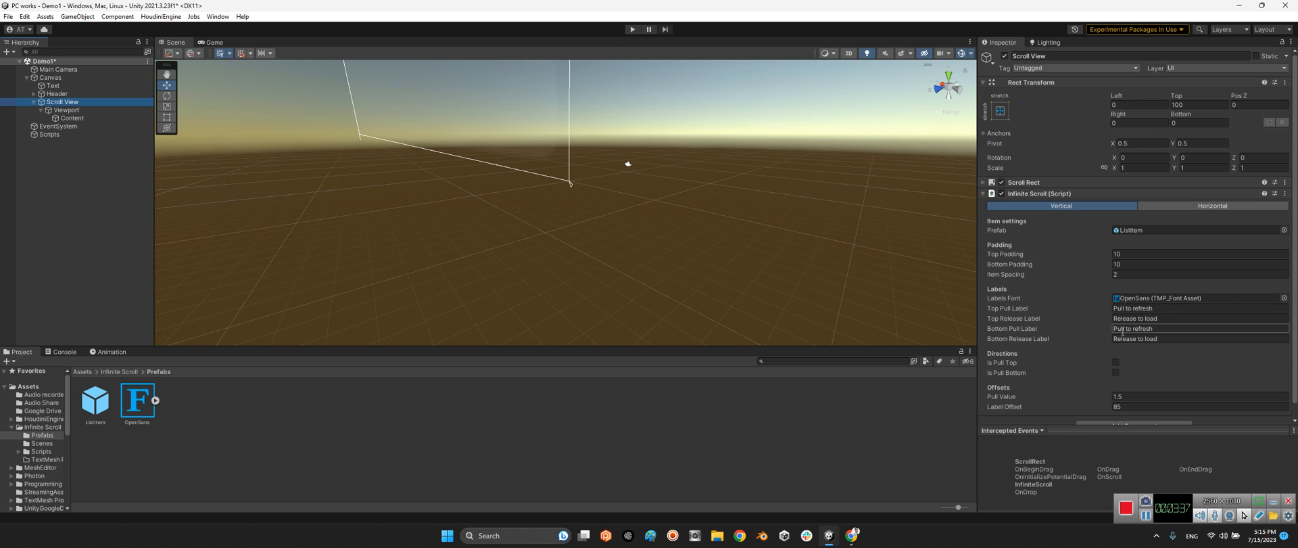
click(1197, 297)
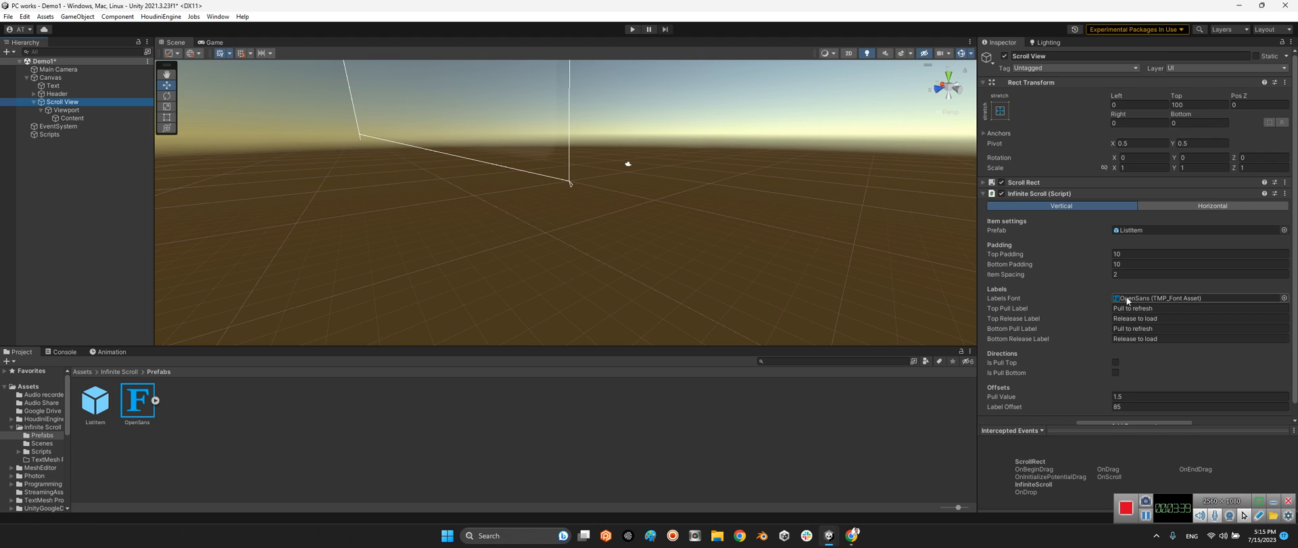
click(213, 42)
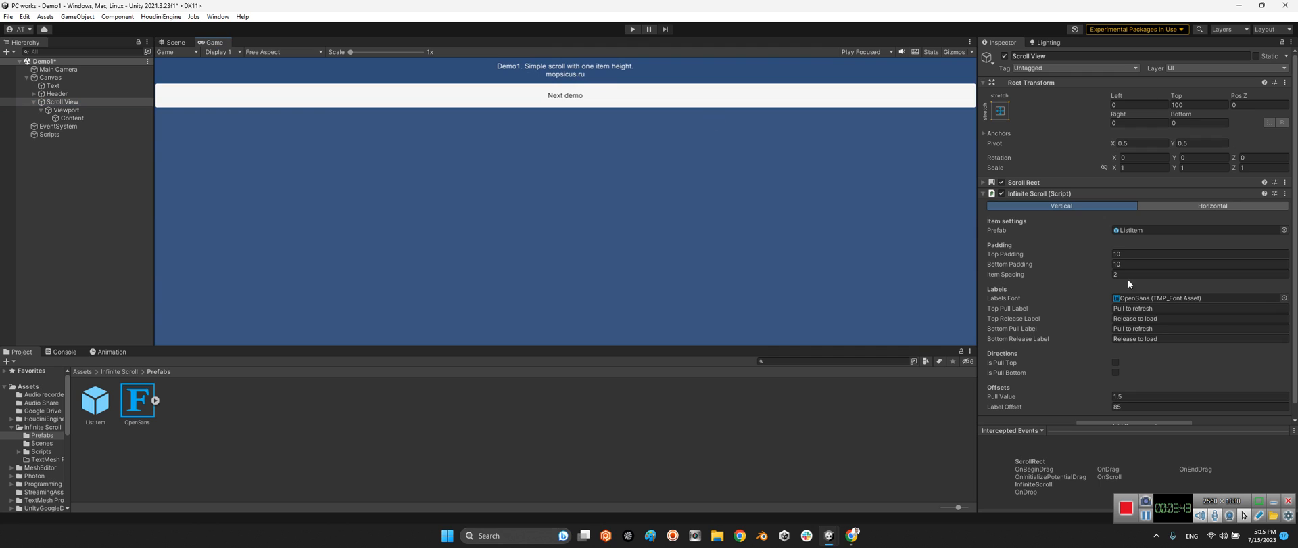
click(1200, 308)
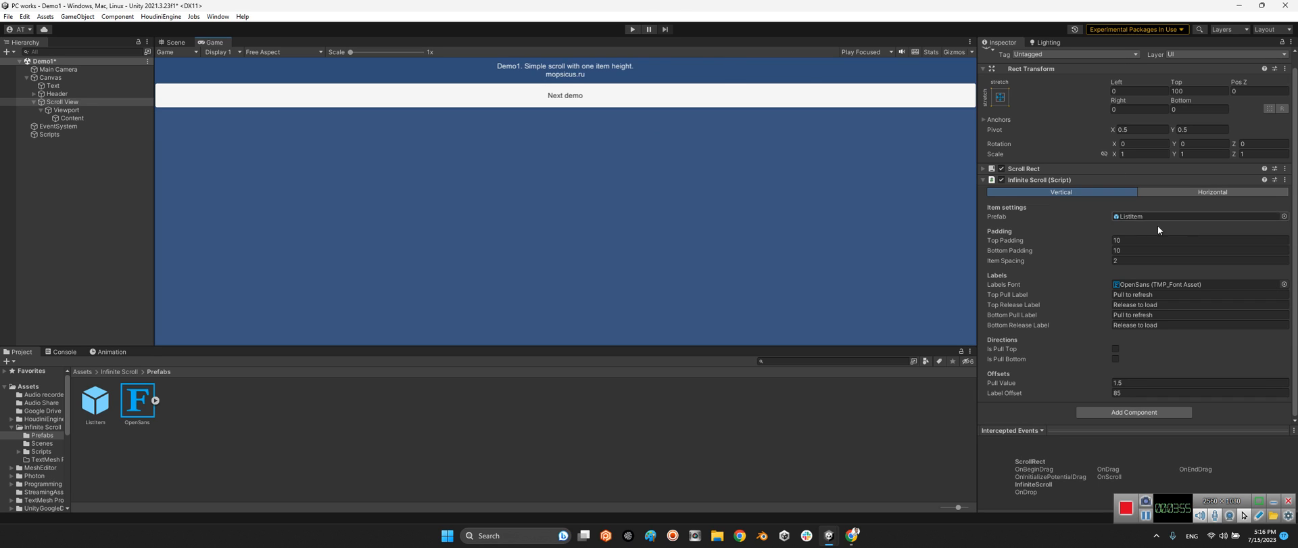
click(1200, 260)
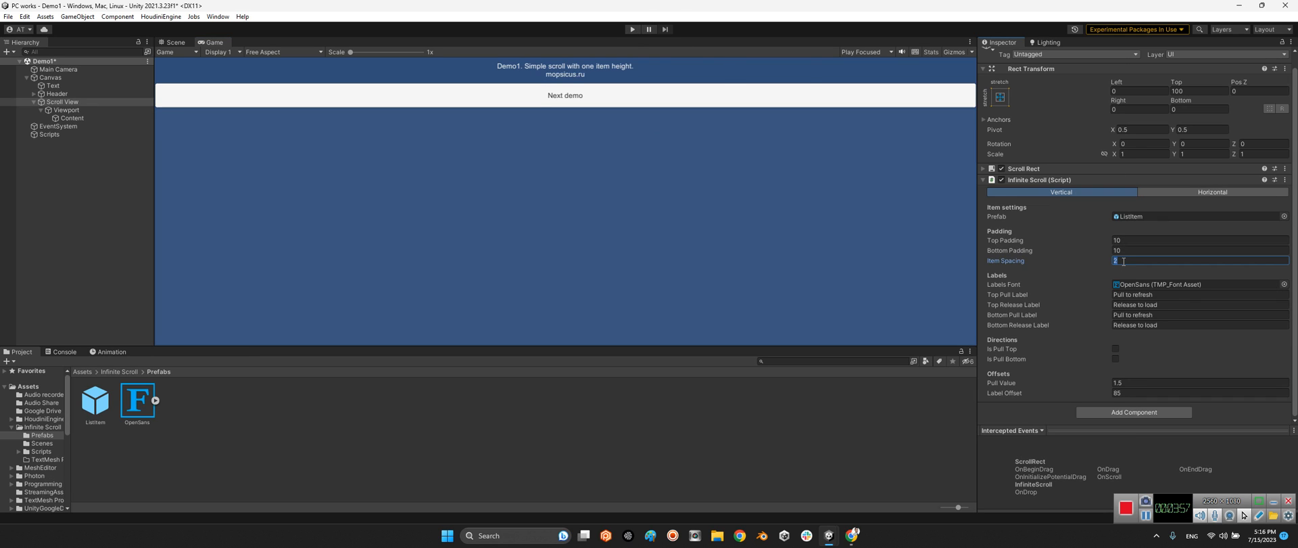
Step: Enter 15 as the Scroll View's Item Spacing
text(15)
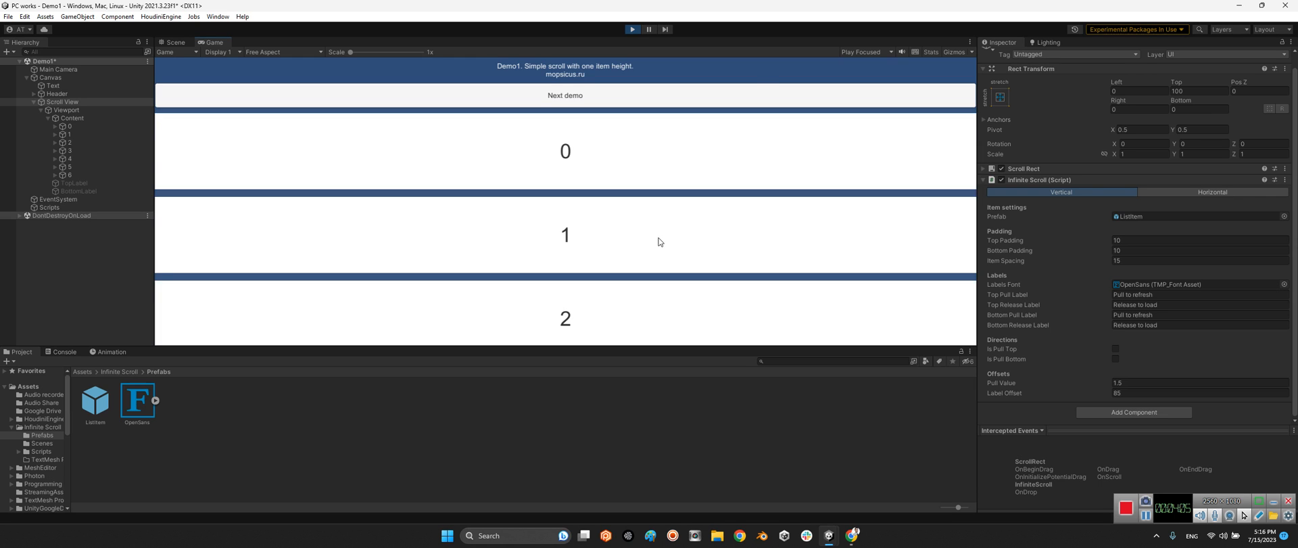
mouse_move(554, 175)
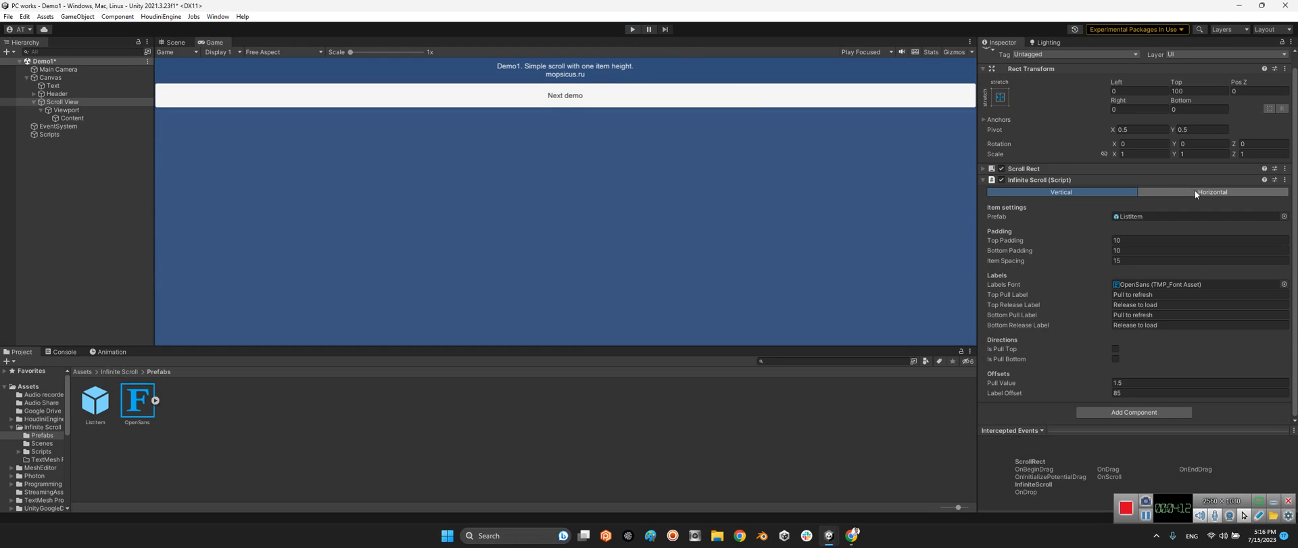
click(1211, 193)
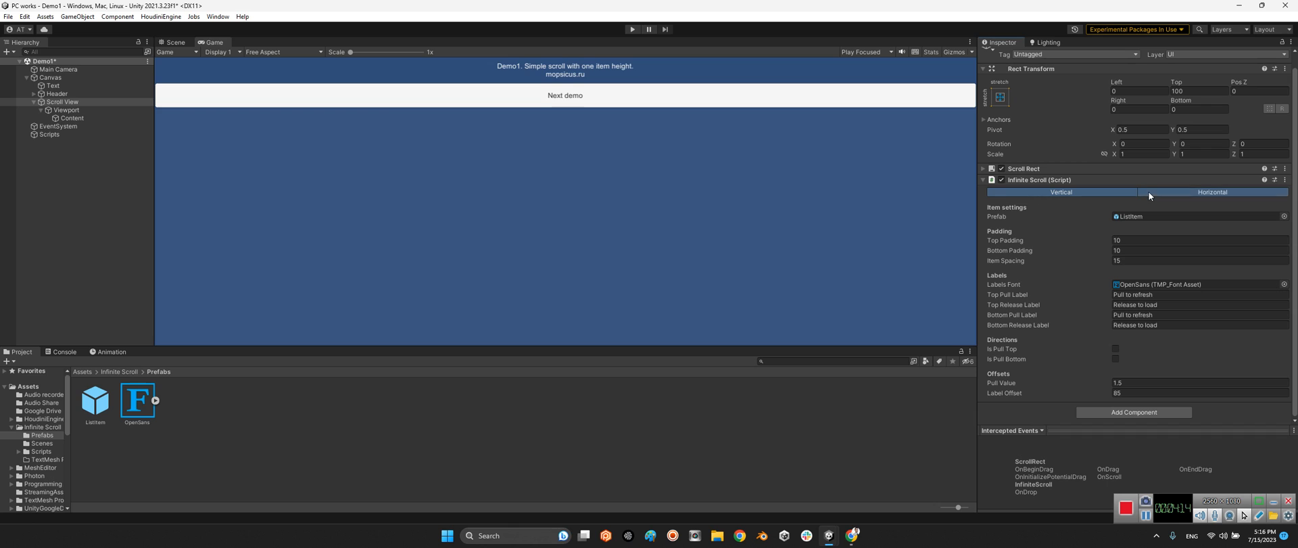
click(1212, 192)
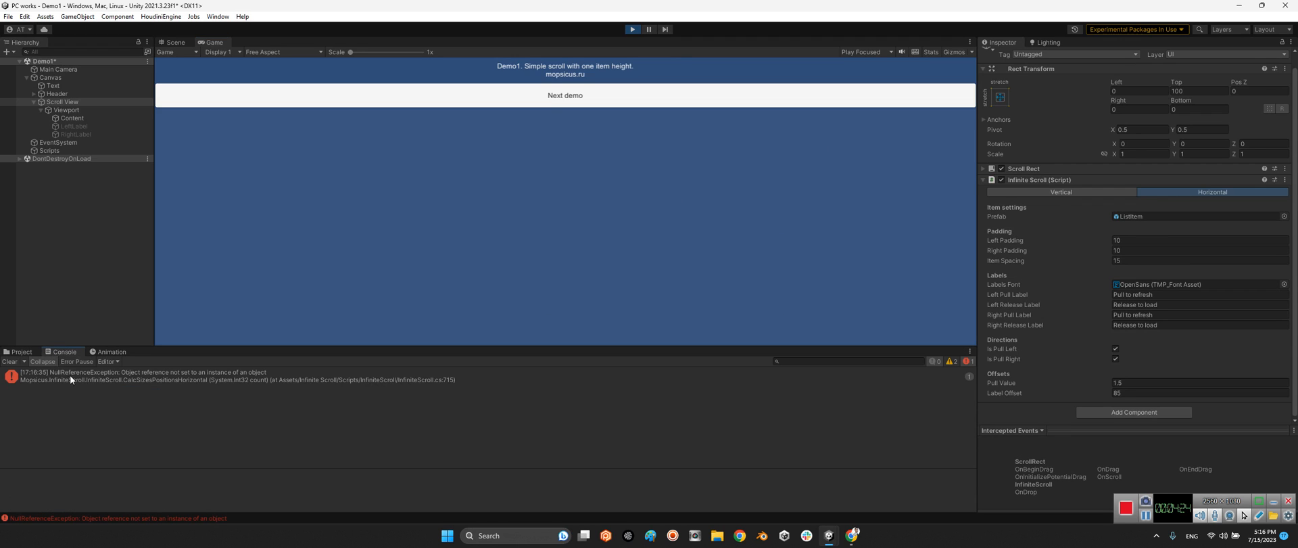
click(21, 351)
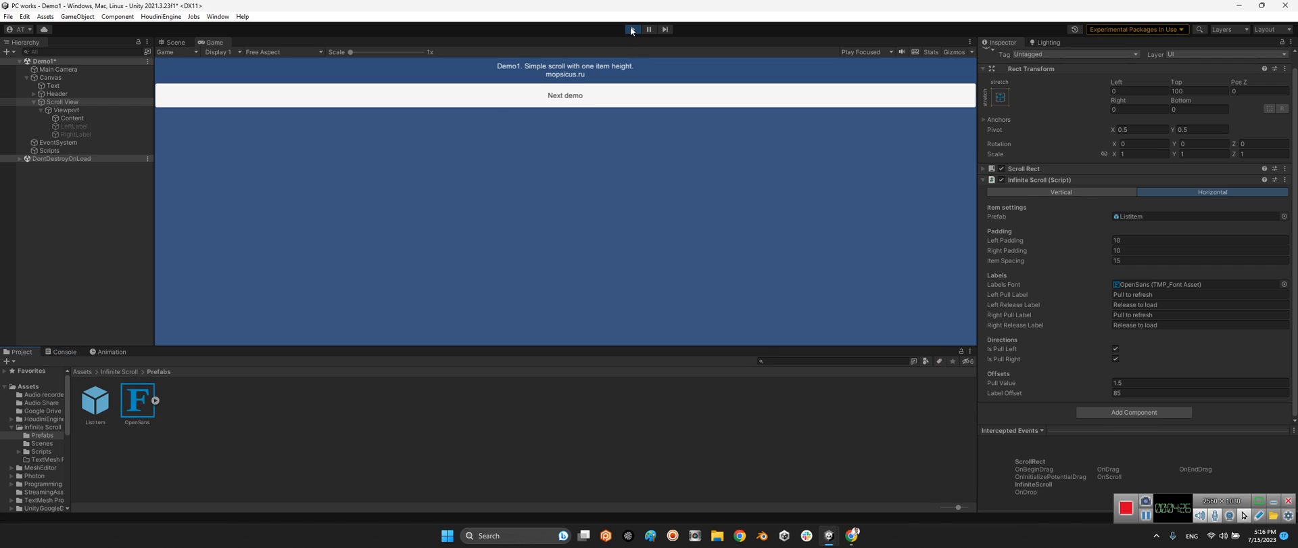
click(1061, 192)
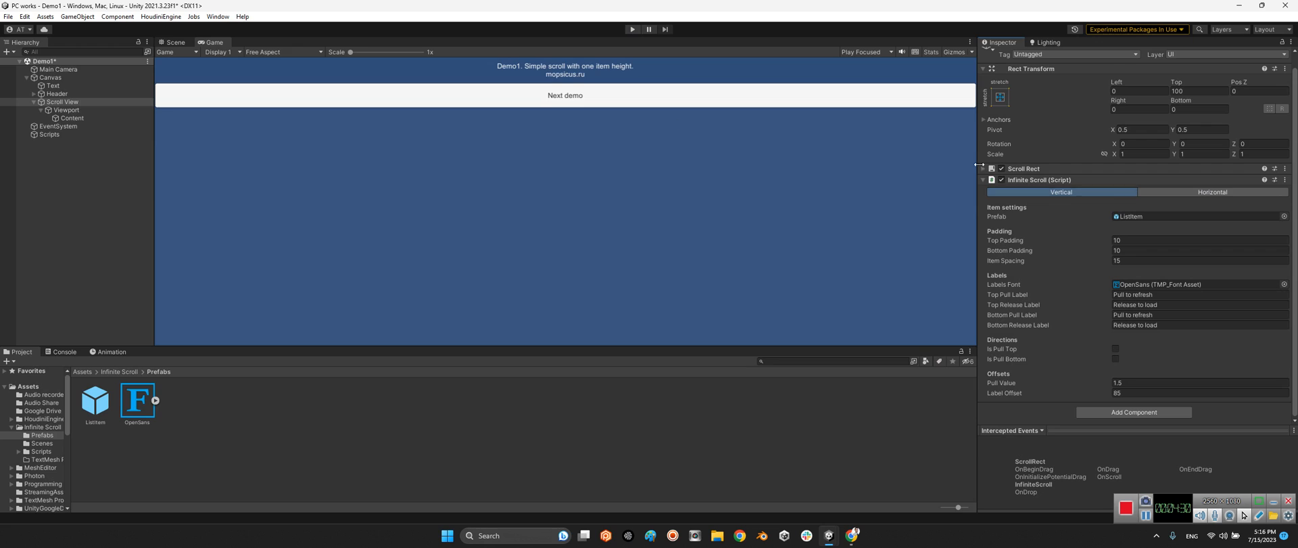
Step: Load the Demo5 scene from Infinite Scroll > Scenes and select its Scripts object (count 100, pull count 25)
click(81, 371)
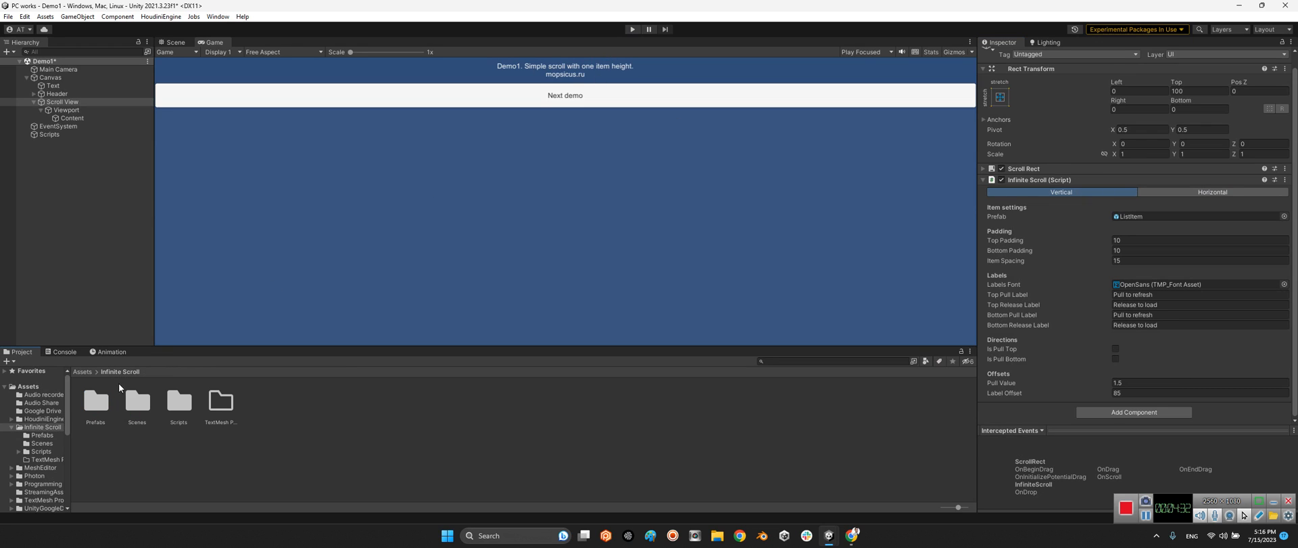
double_click(135, 402)
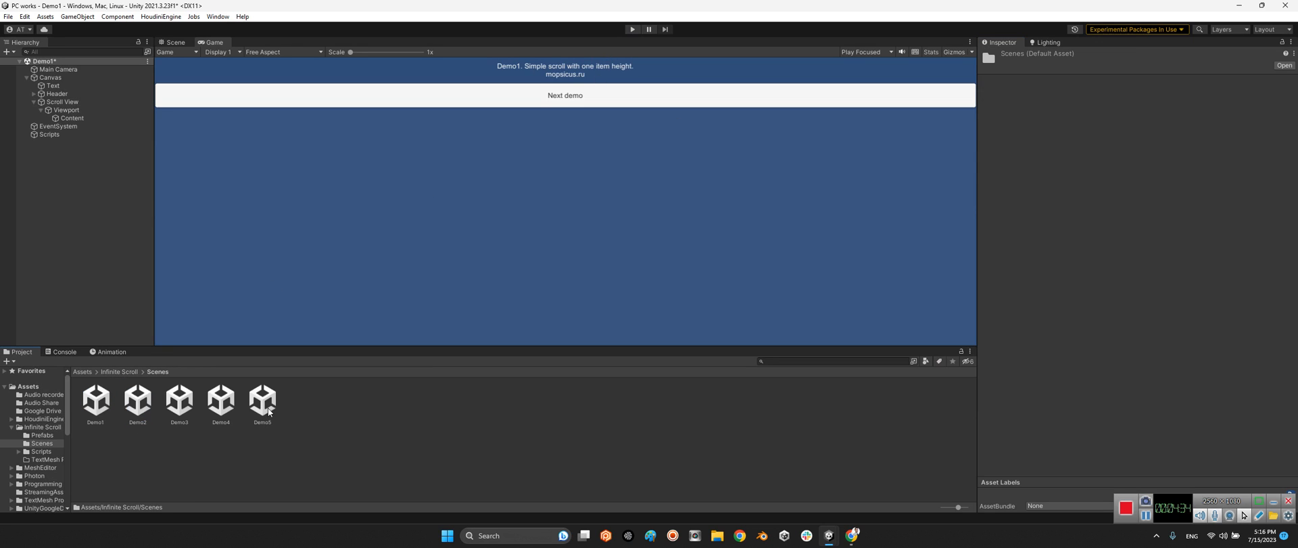
click(261, 399)
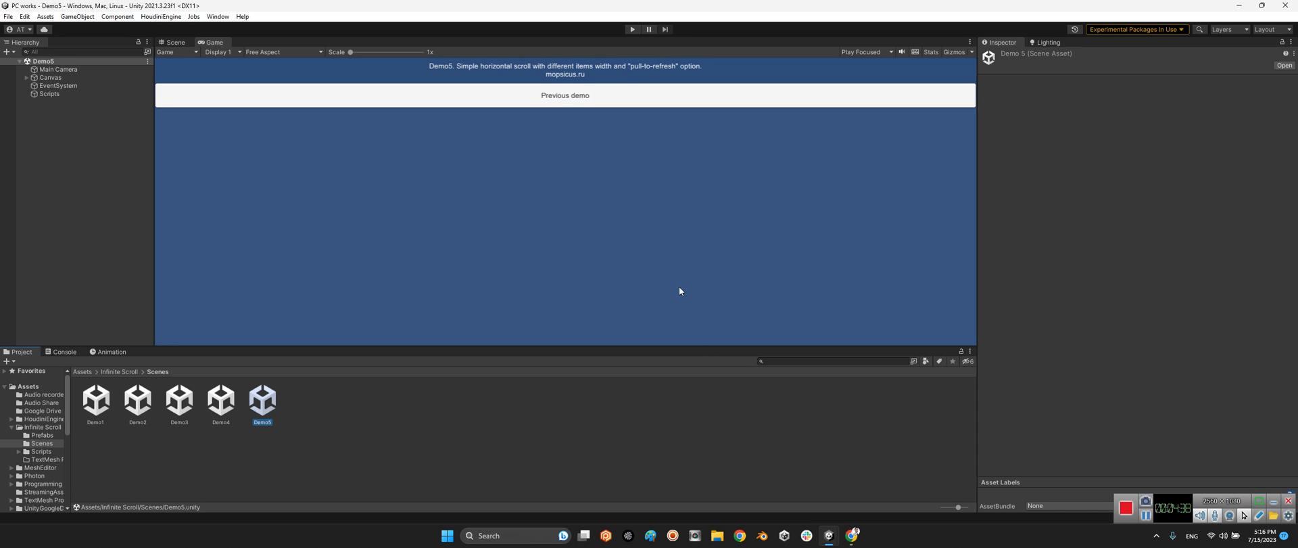
click(50, 93)
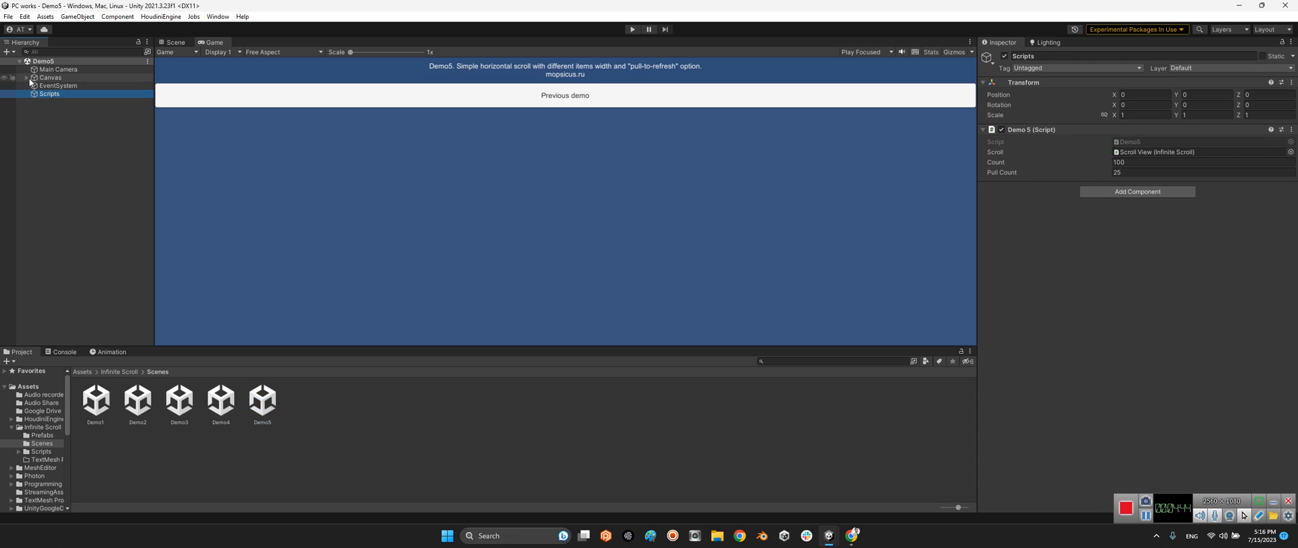
Step: Show the Scroll View's Infinite Scroll component under Canvas: horizontal, pull-to-refresh left and right
click(24, 77)
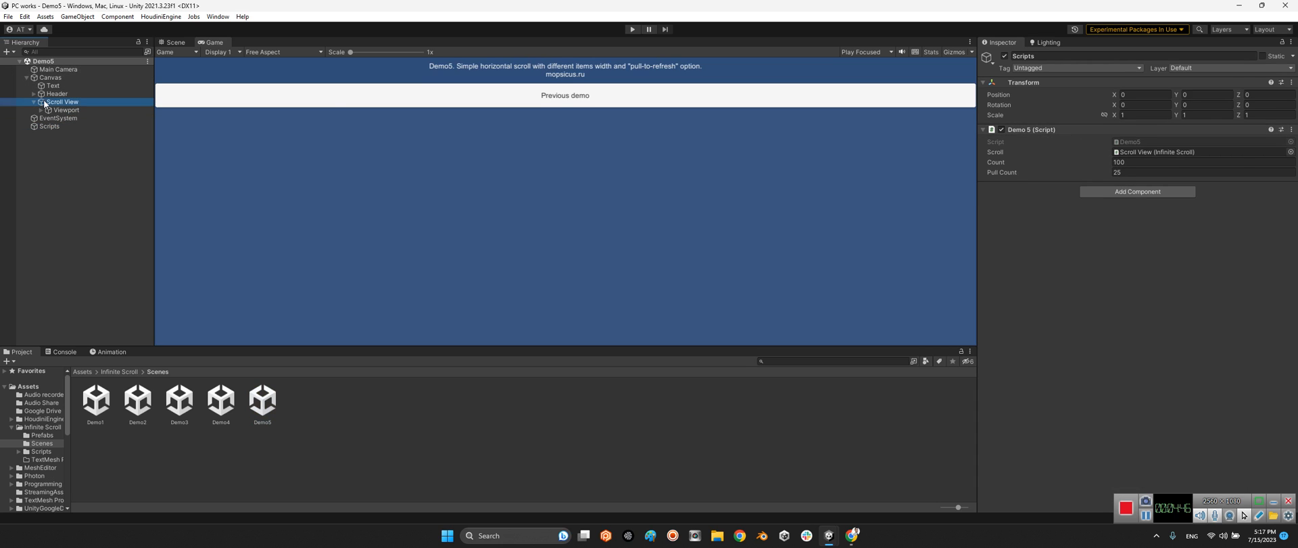
click(62, 102)
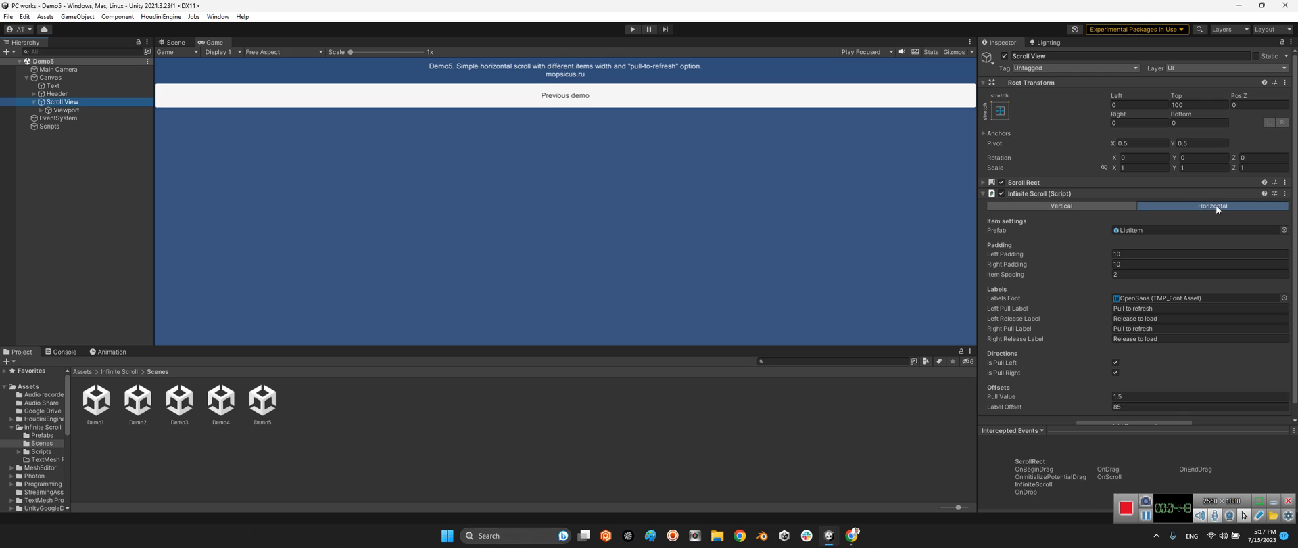
mouse_move(1037, 404)
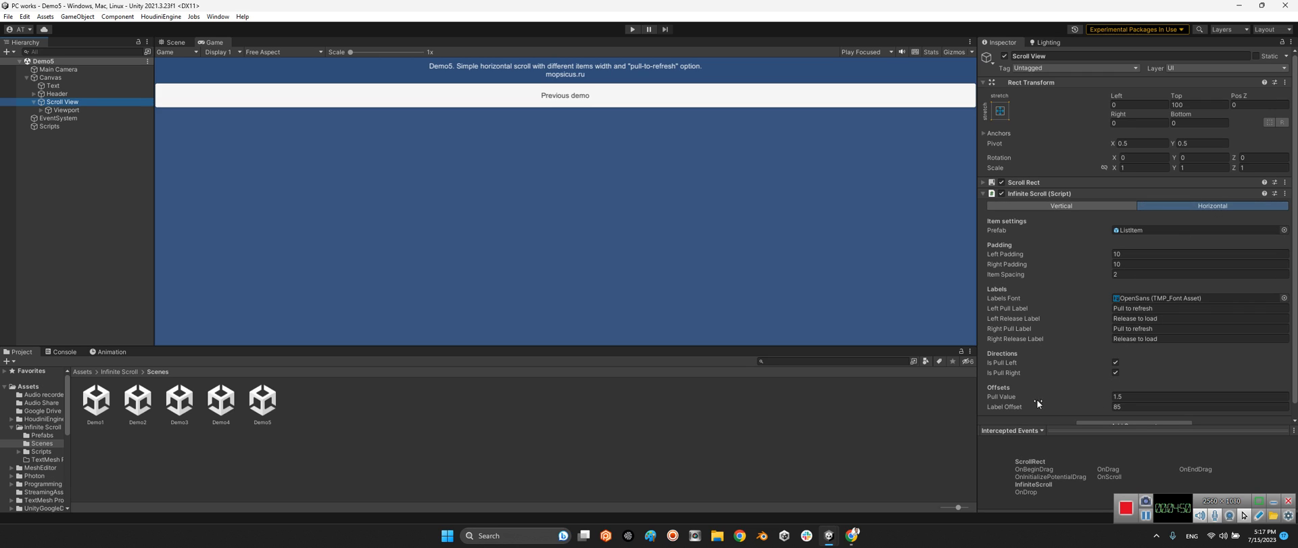
click(1197, 405)
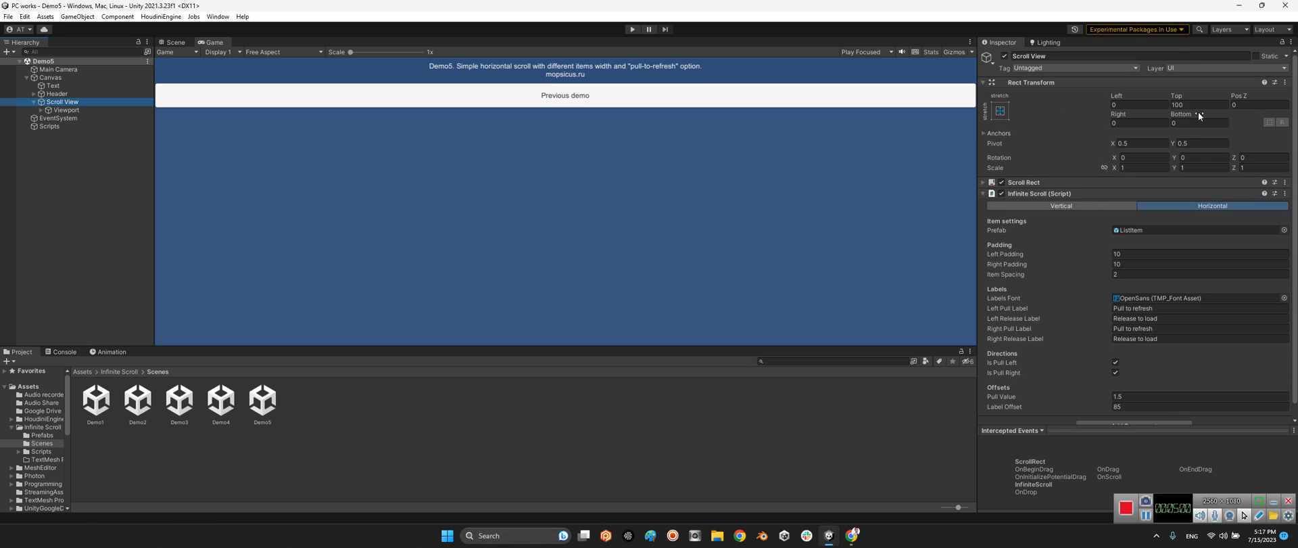
click(632, 29)
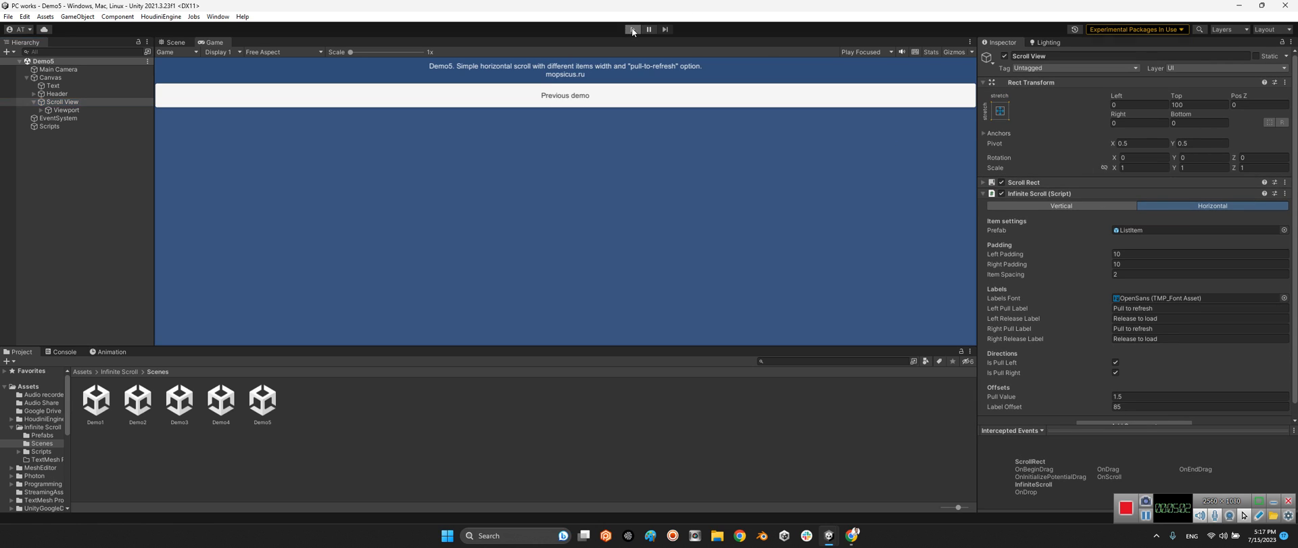
click(633, 28)
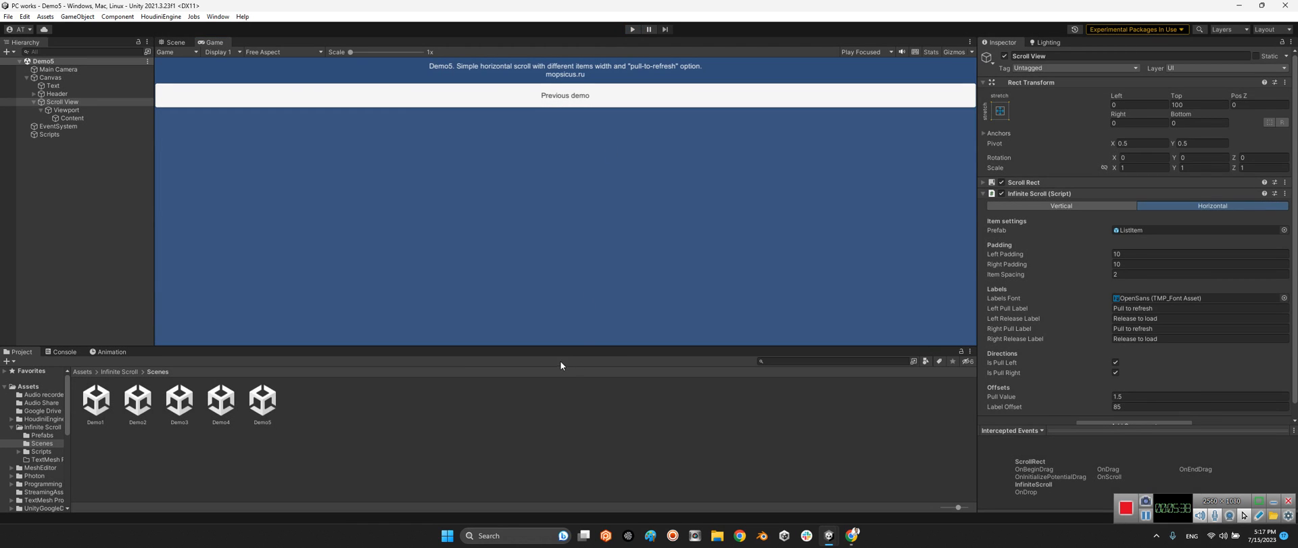
mouse_move(591, 273)
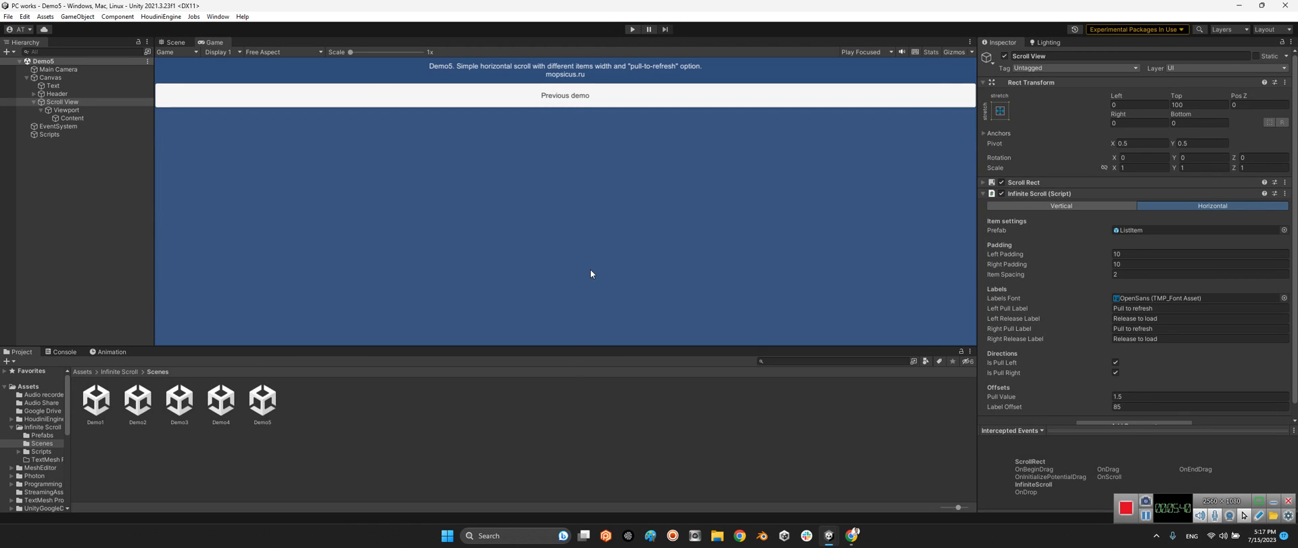